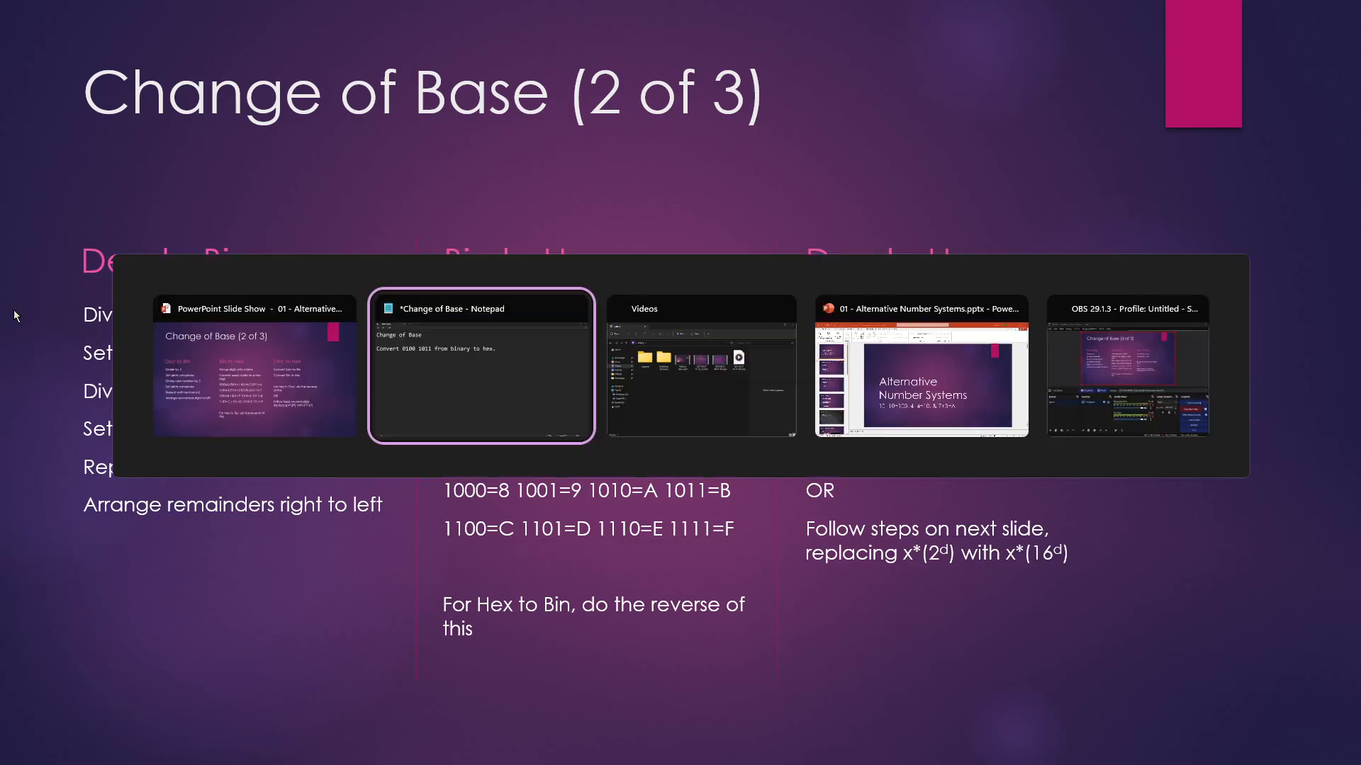
# Switch from the slide show to the '*Change of Base' Notepad window
pyautogui.click(480, 364)
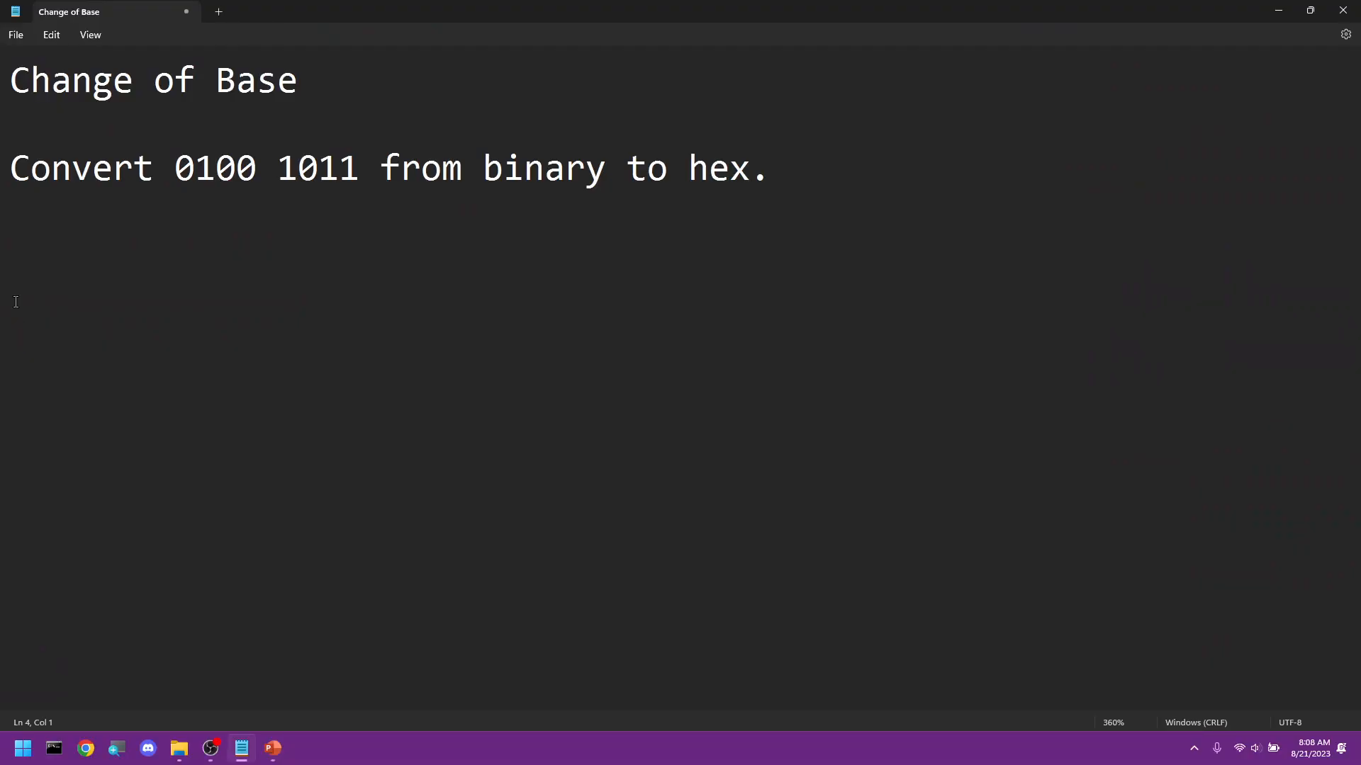
pyautogui.moveTo(299, 293)
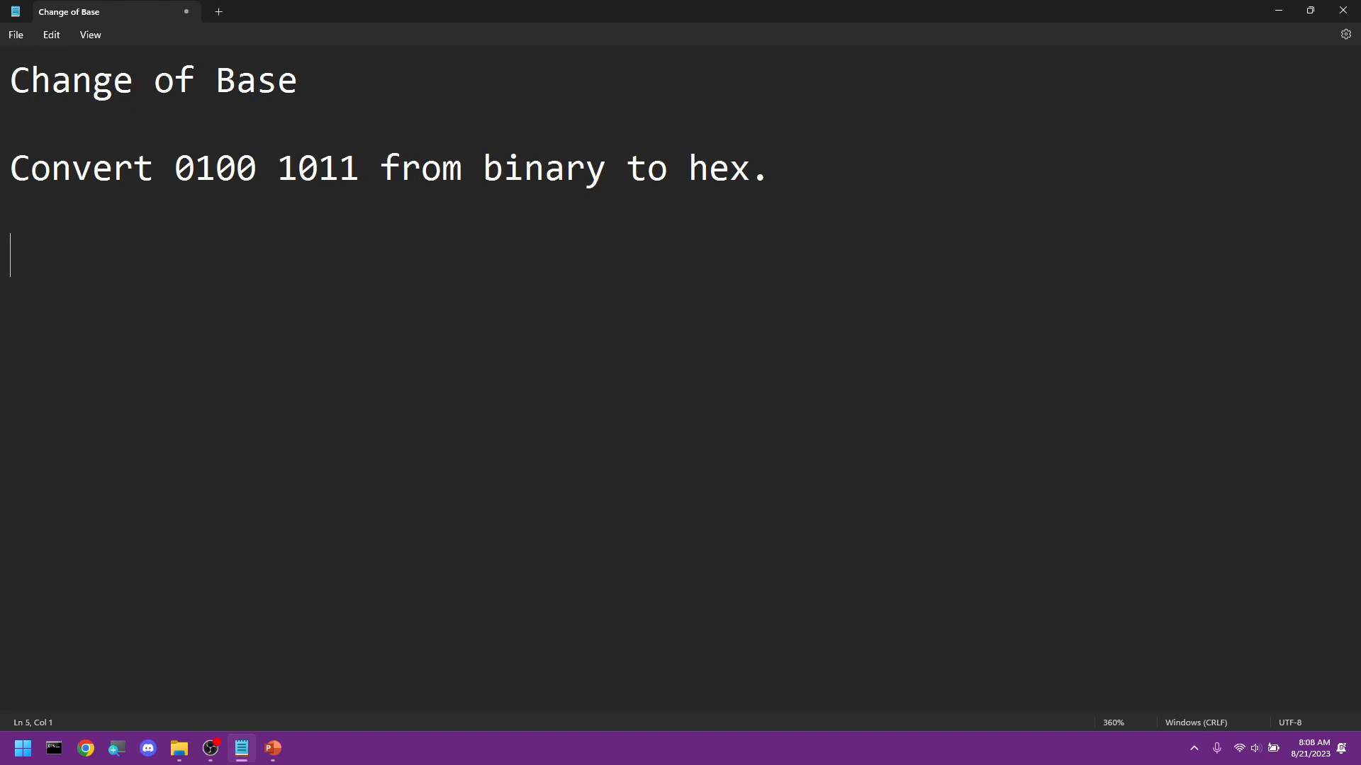
# Write the answer 4B on the line directly under the first binary-to-hex question
pyautogui.write('4')
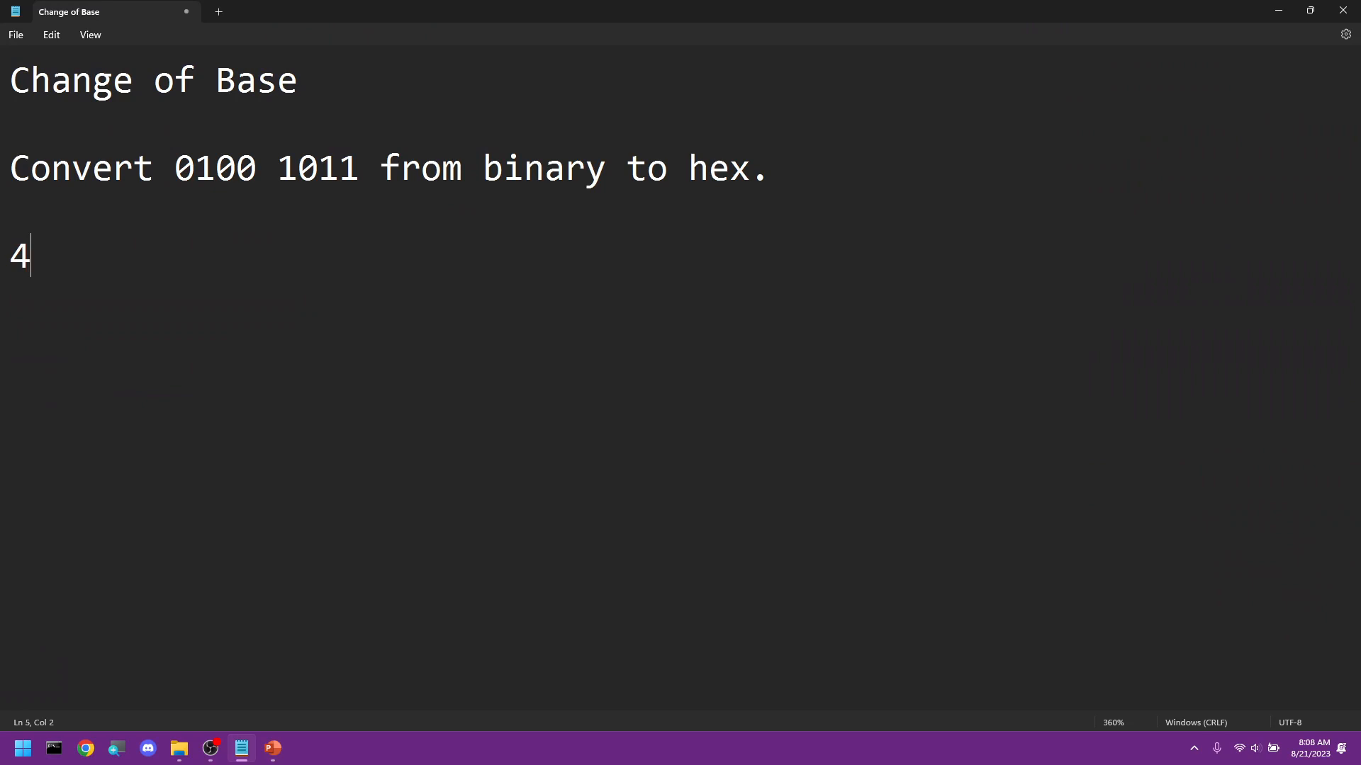
pyautogui.press('Backspace')
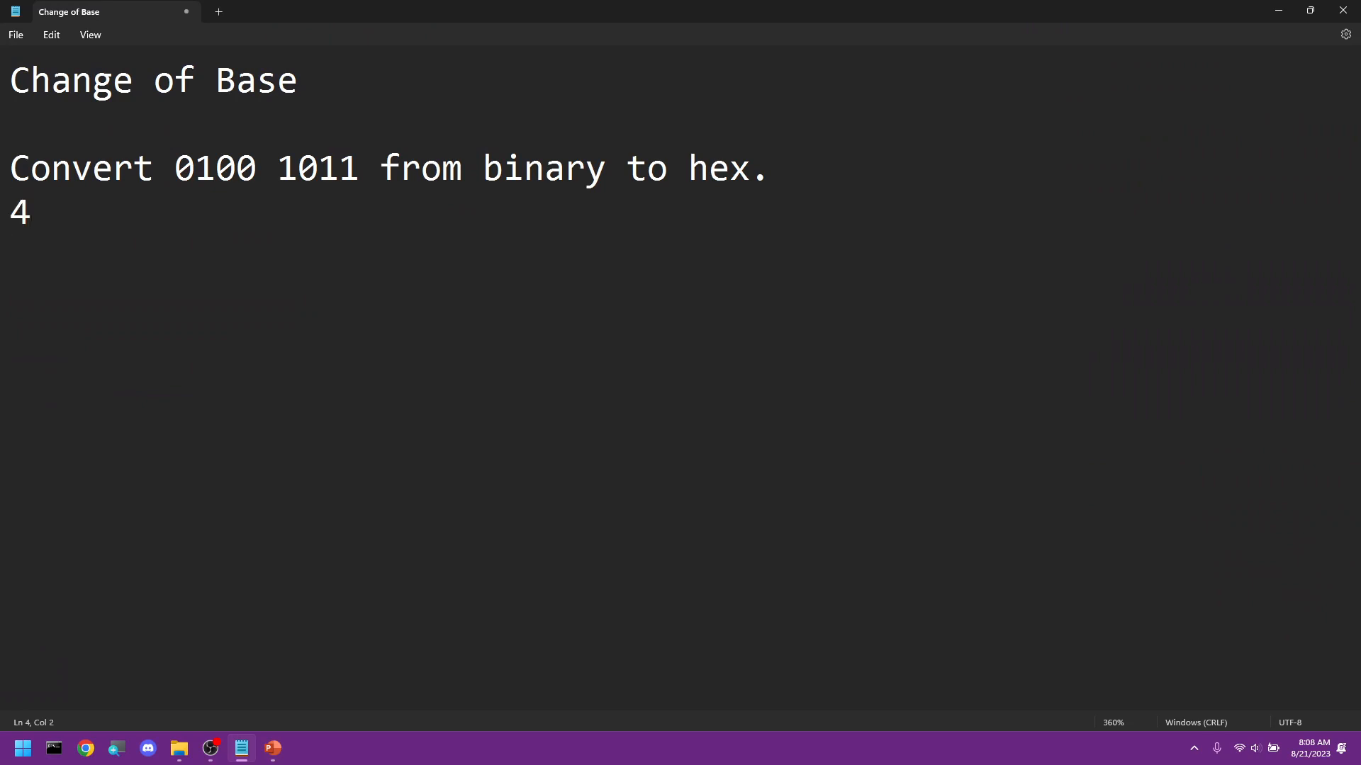
pyautogui.moveTo(605, 292)
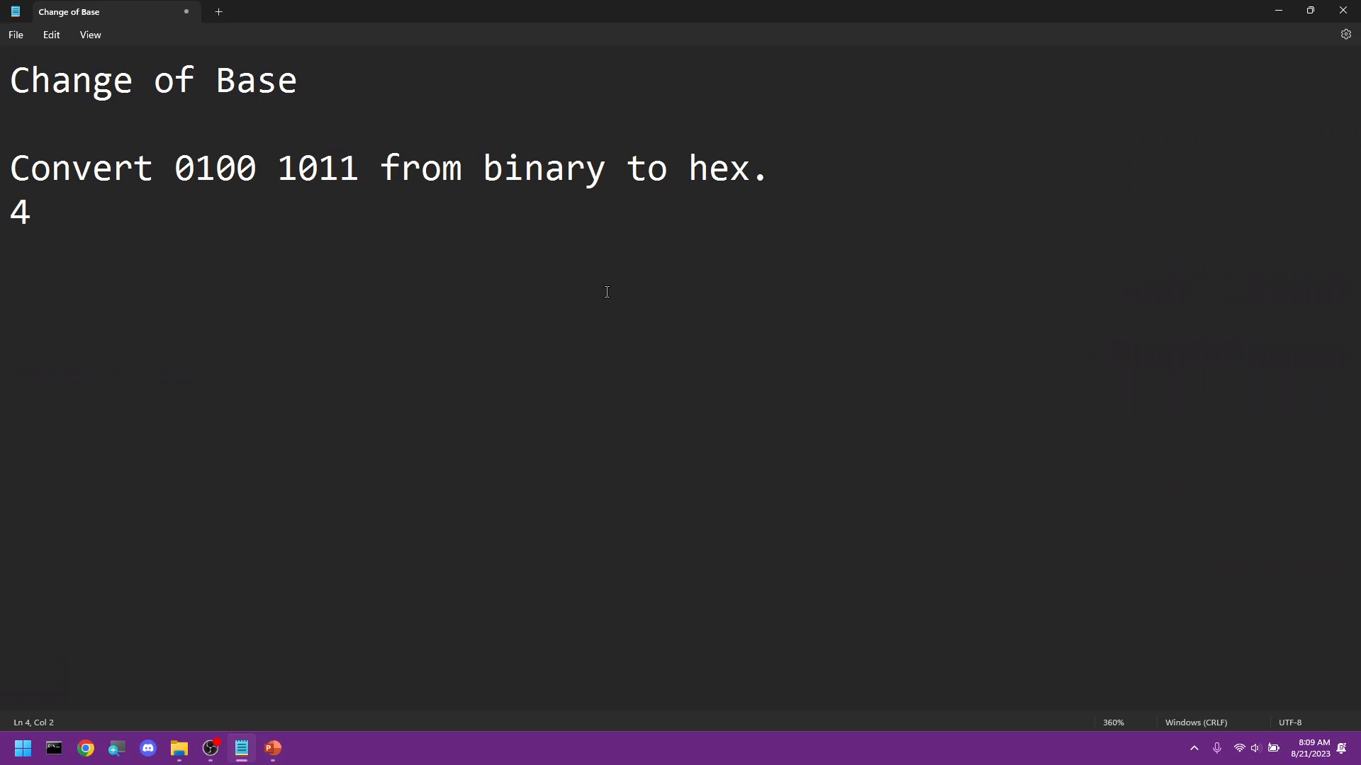
pyautogui.write('B')
pyautogui.write('Conv')
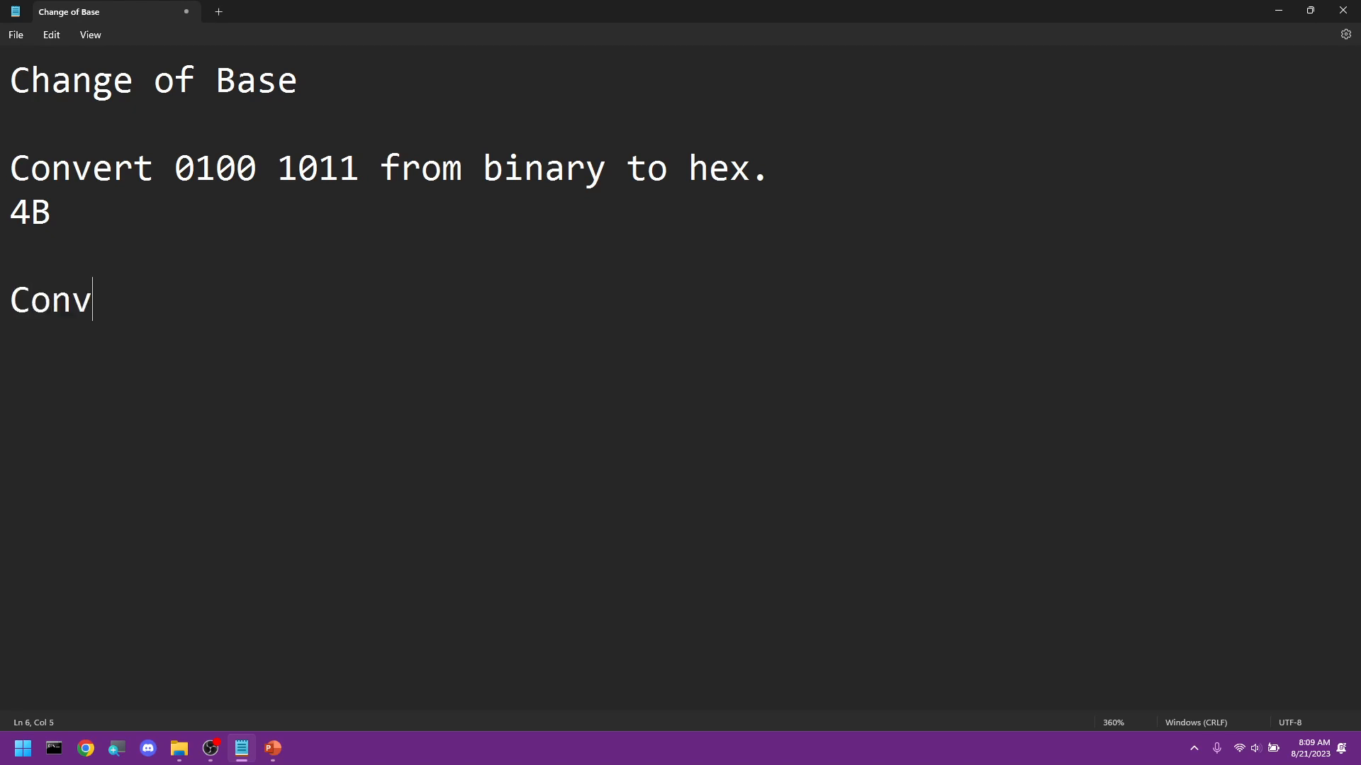
pyautogui.write('ert')
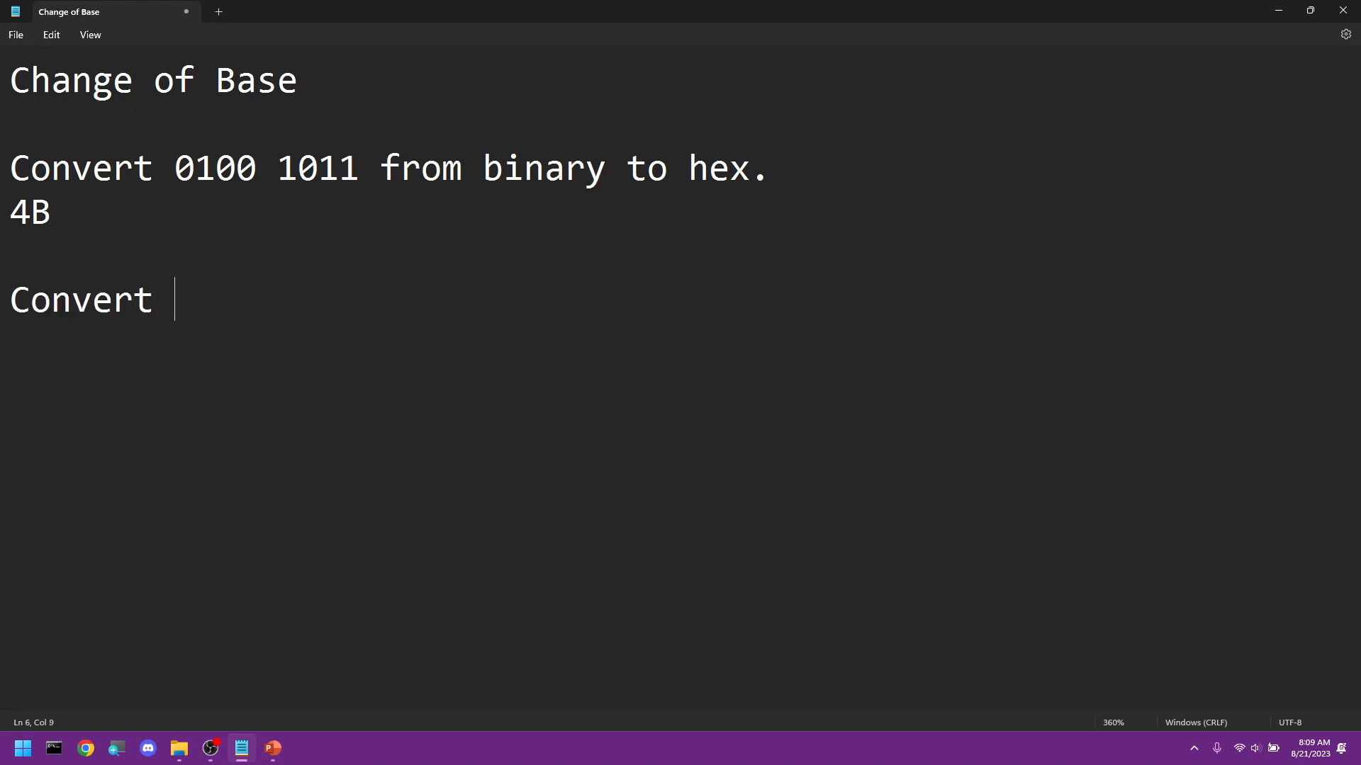
pyautogui.write('1101')
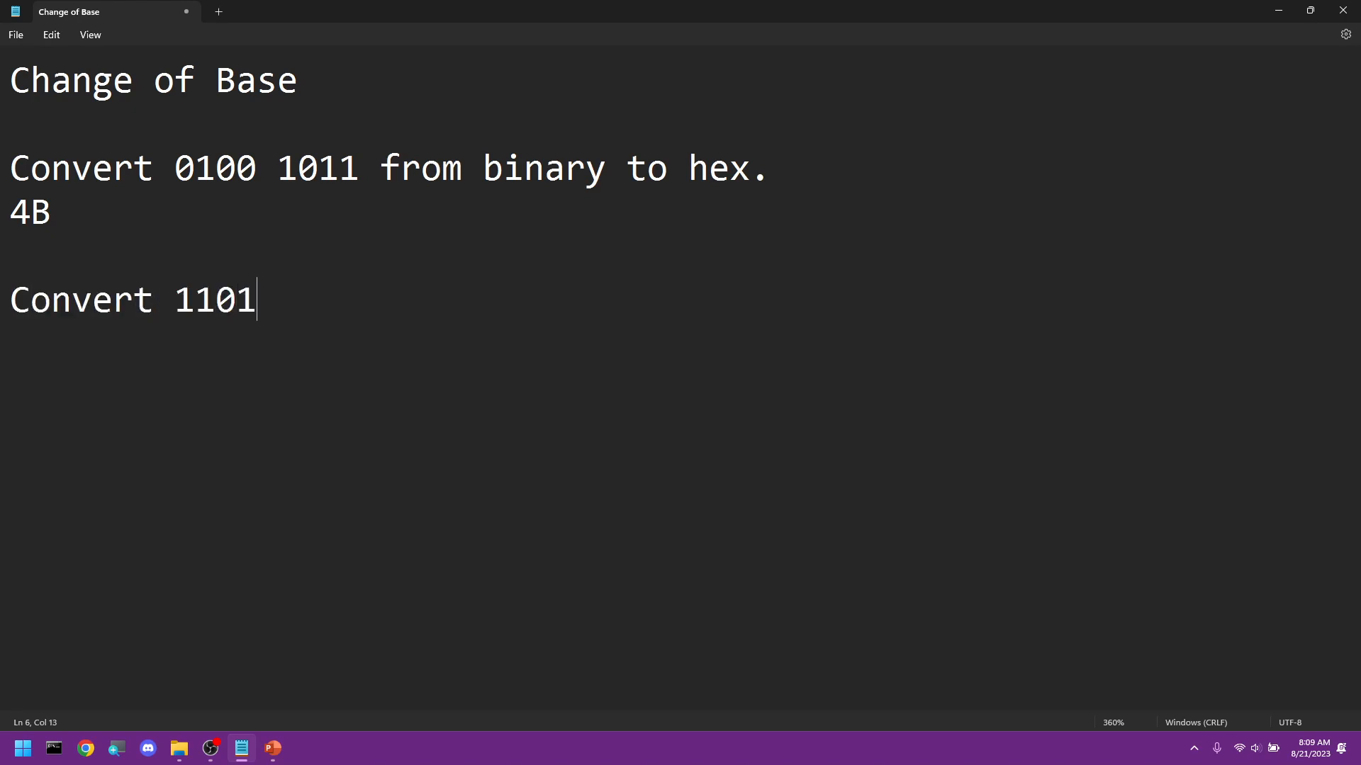
pyautogui.write('0000')
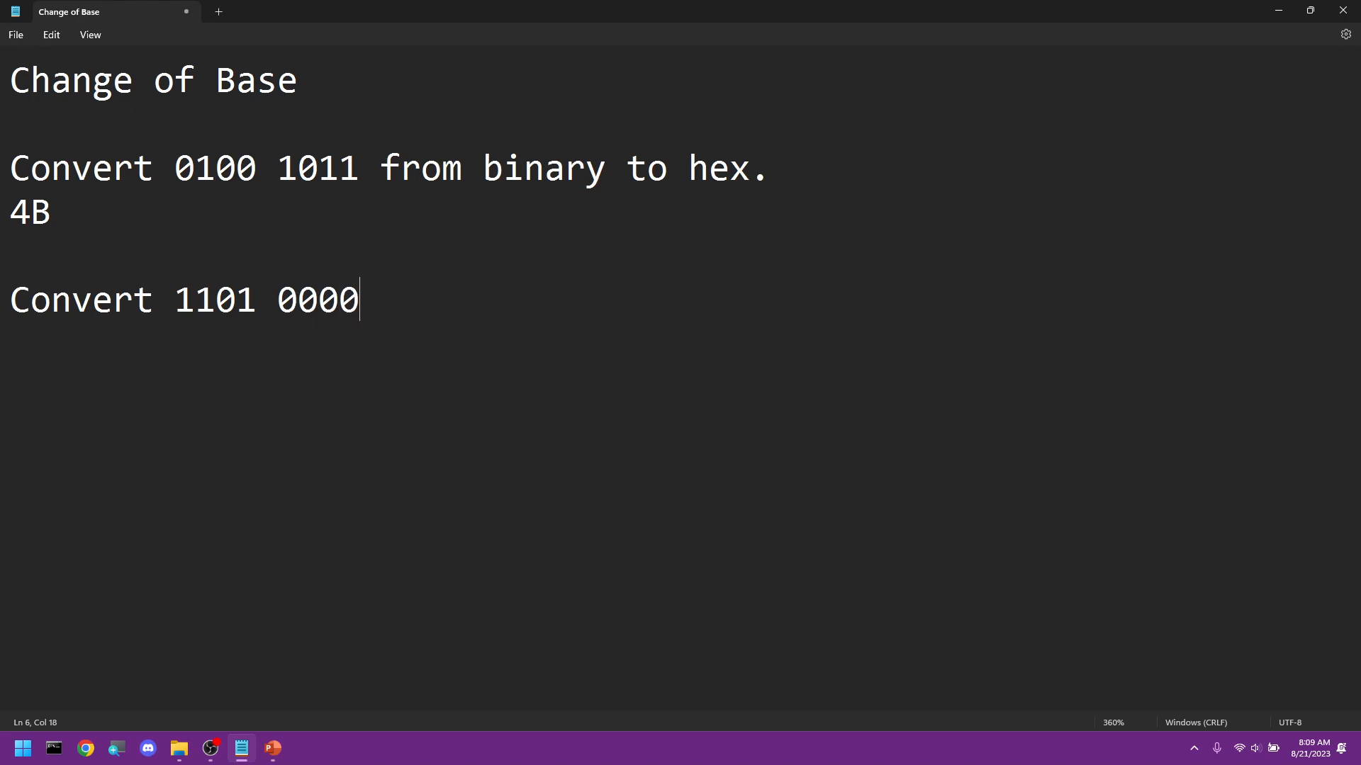
pyautogui.write('1')
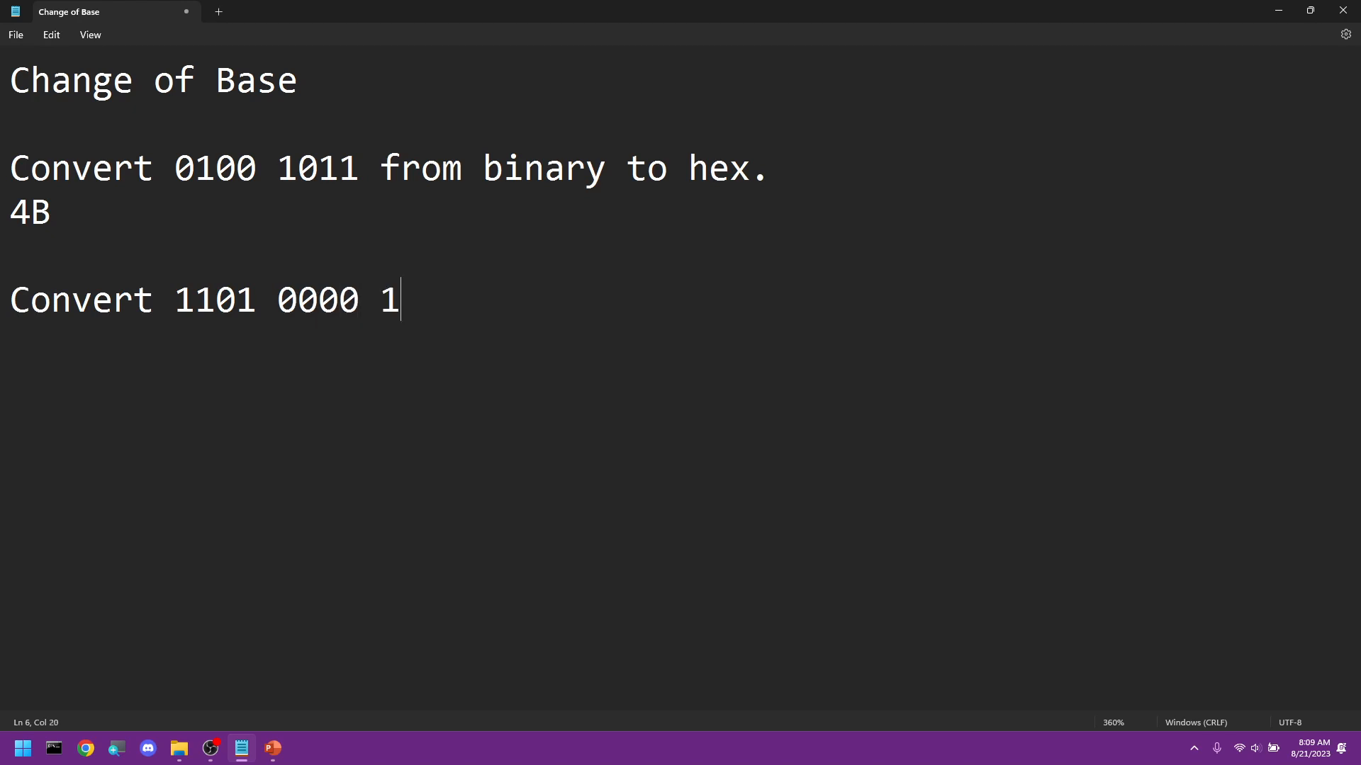
pyautogui.write('010')
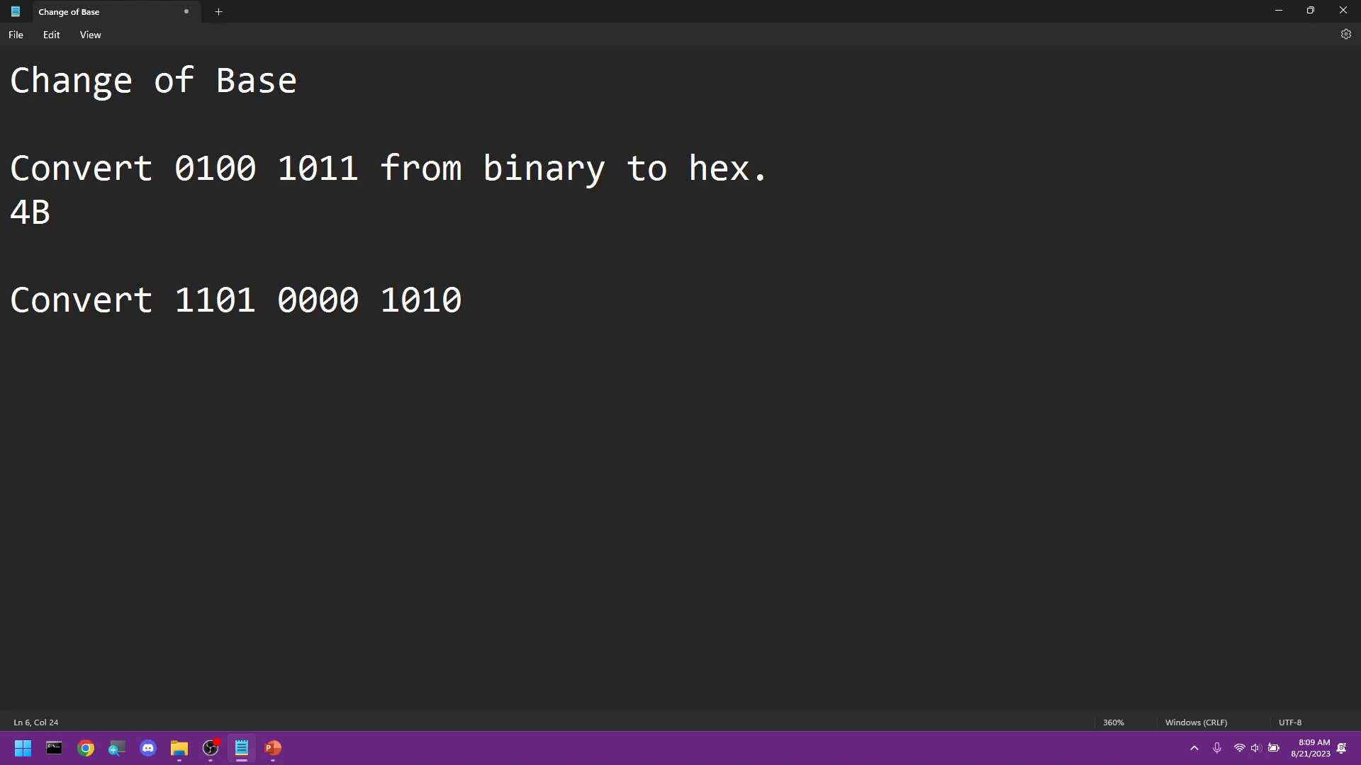
pyautogui.write('1100')
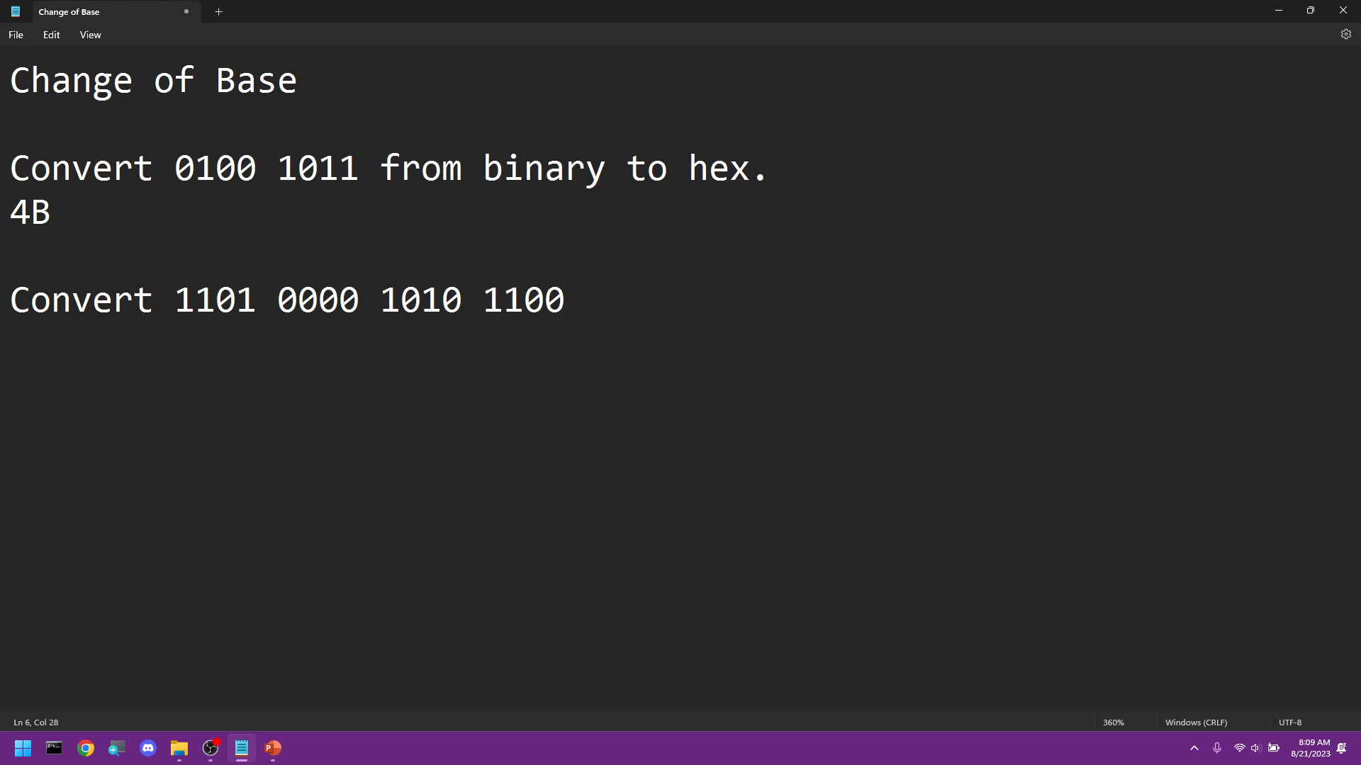
pyautogui.write('from binary to hex.')
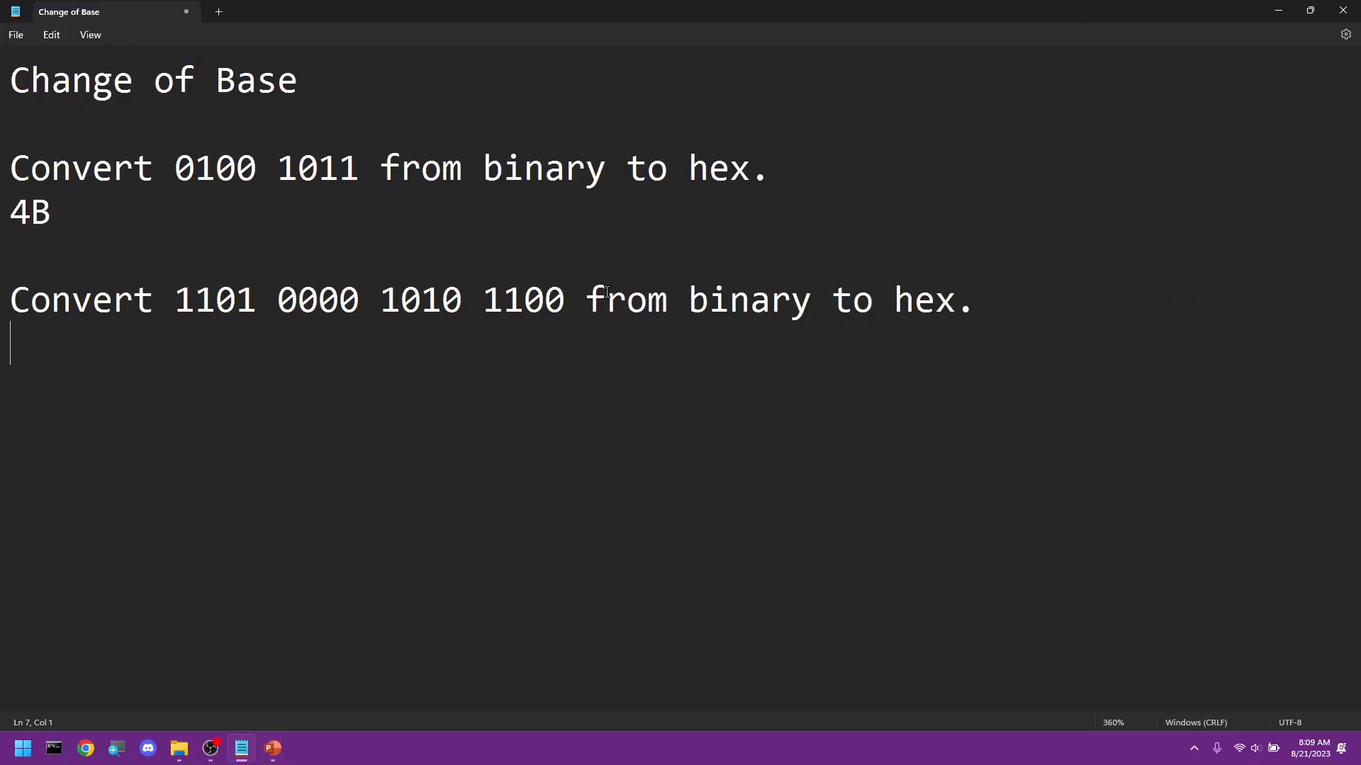
# Write the answer D0AC under the second question and position the cursor for the next problem
pyautogui.write('D')
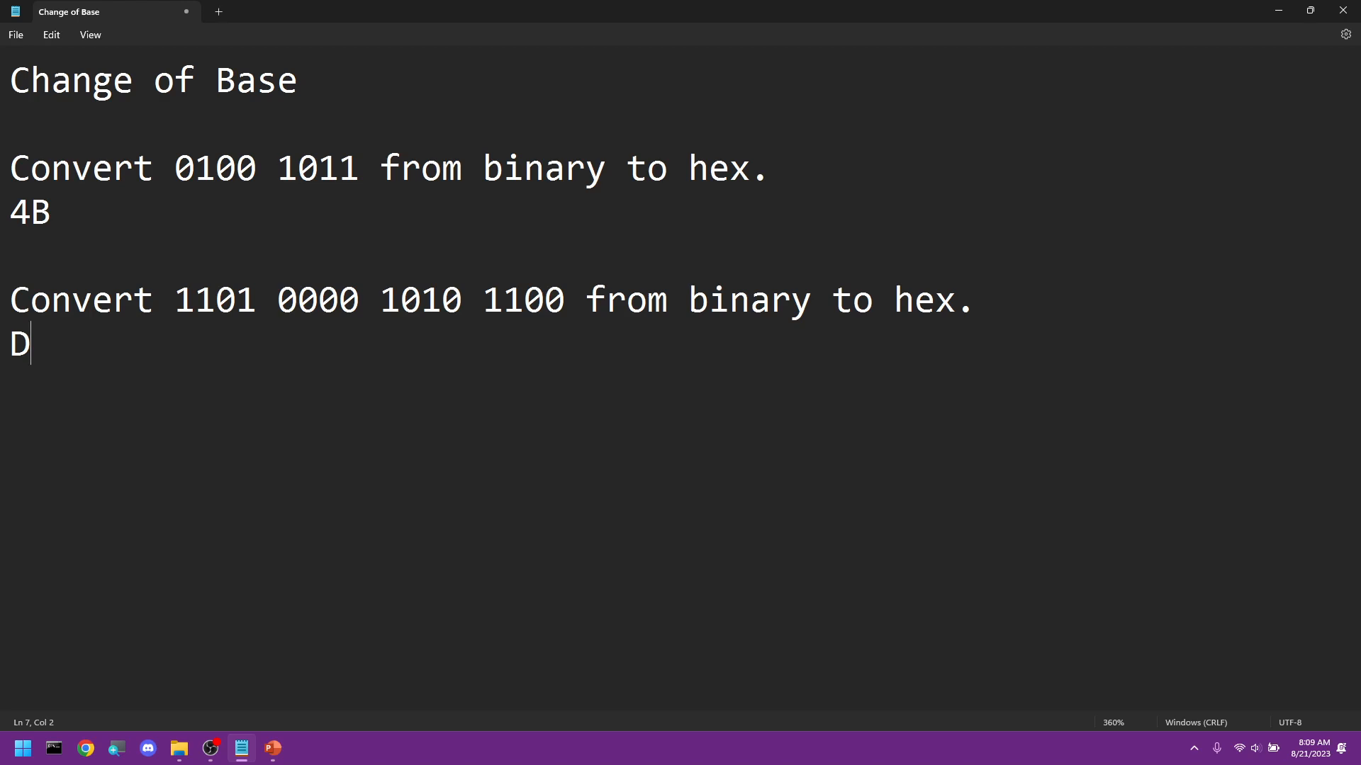
pyautogui.write('0')
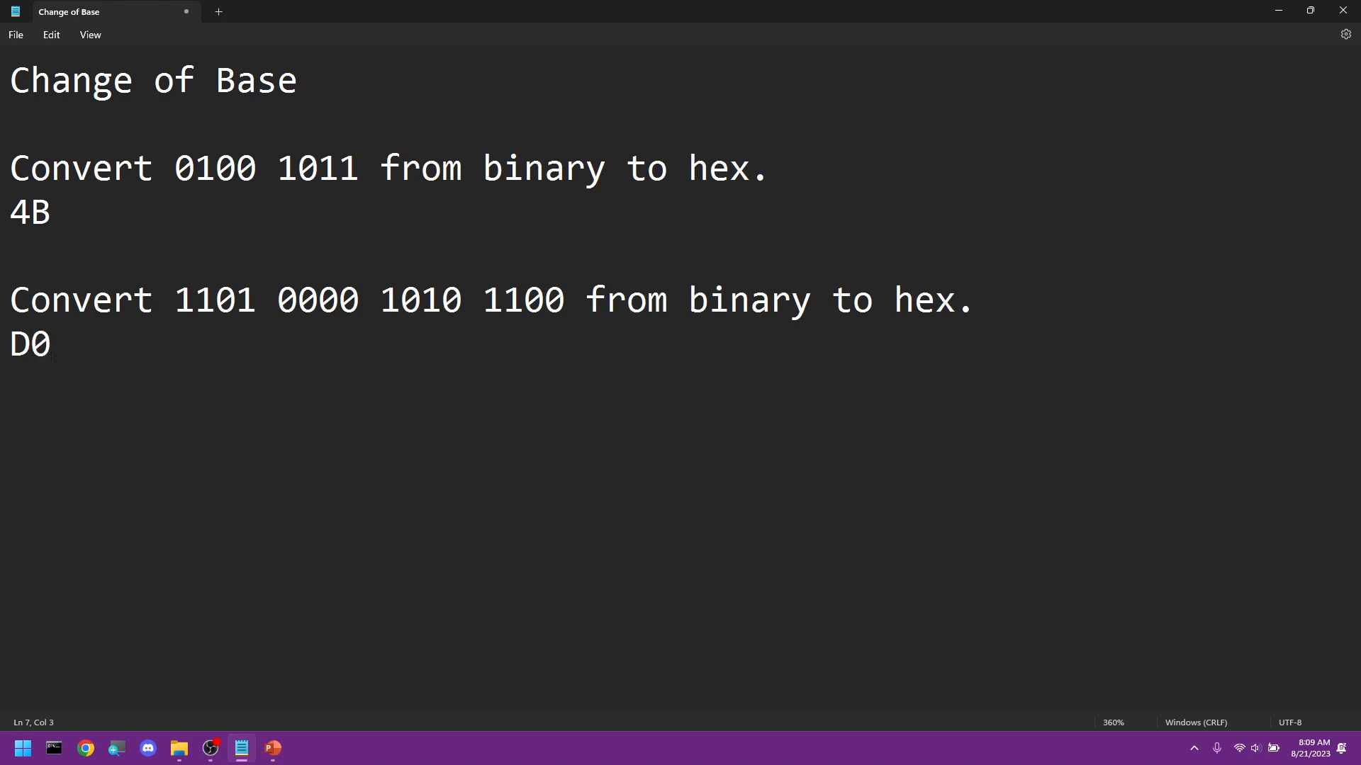
pyautogui.write('A')
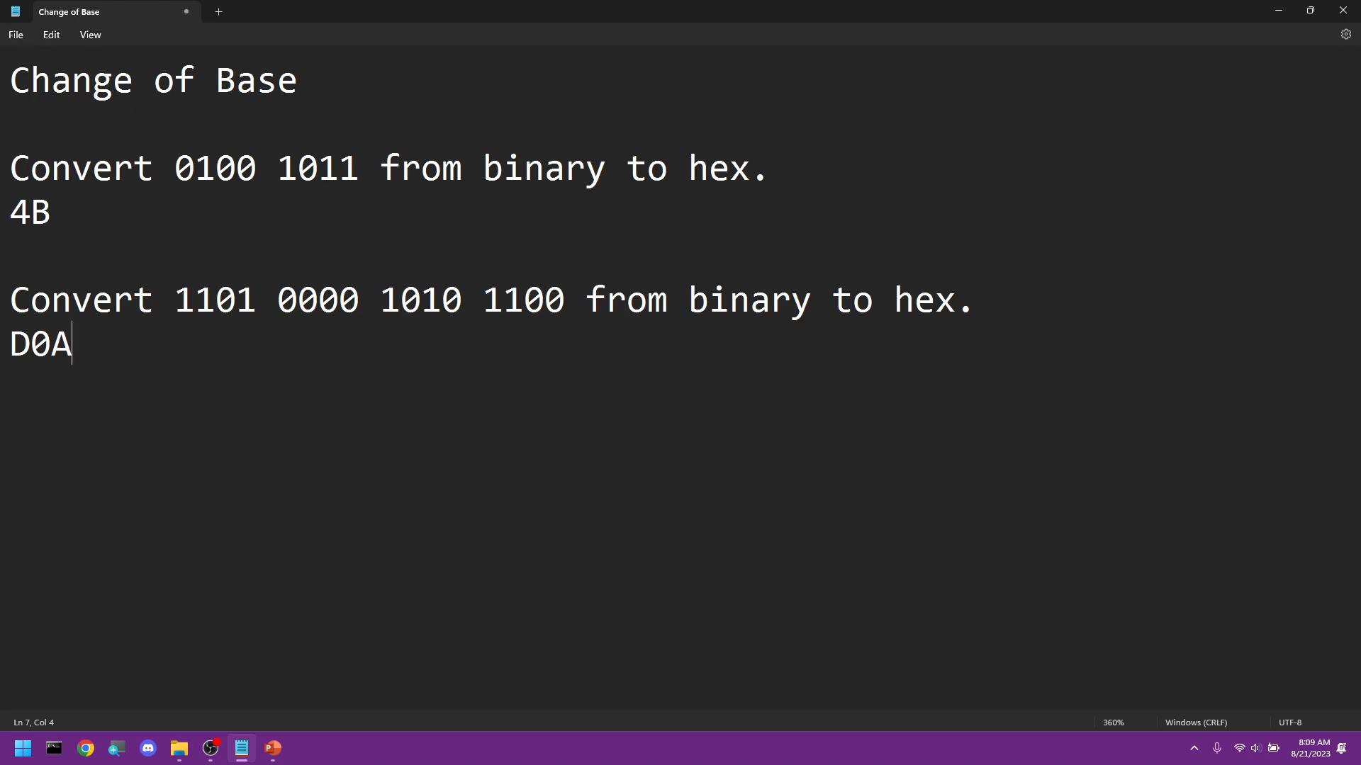
pyautogui.write('C')
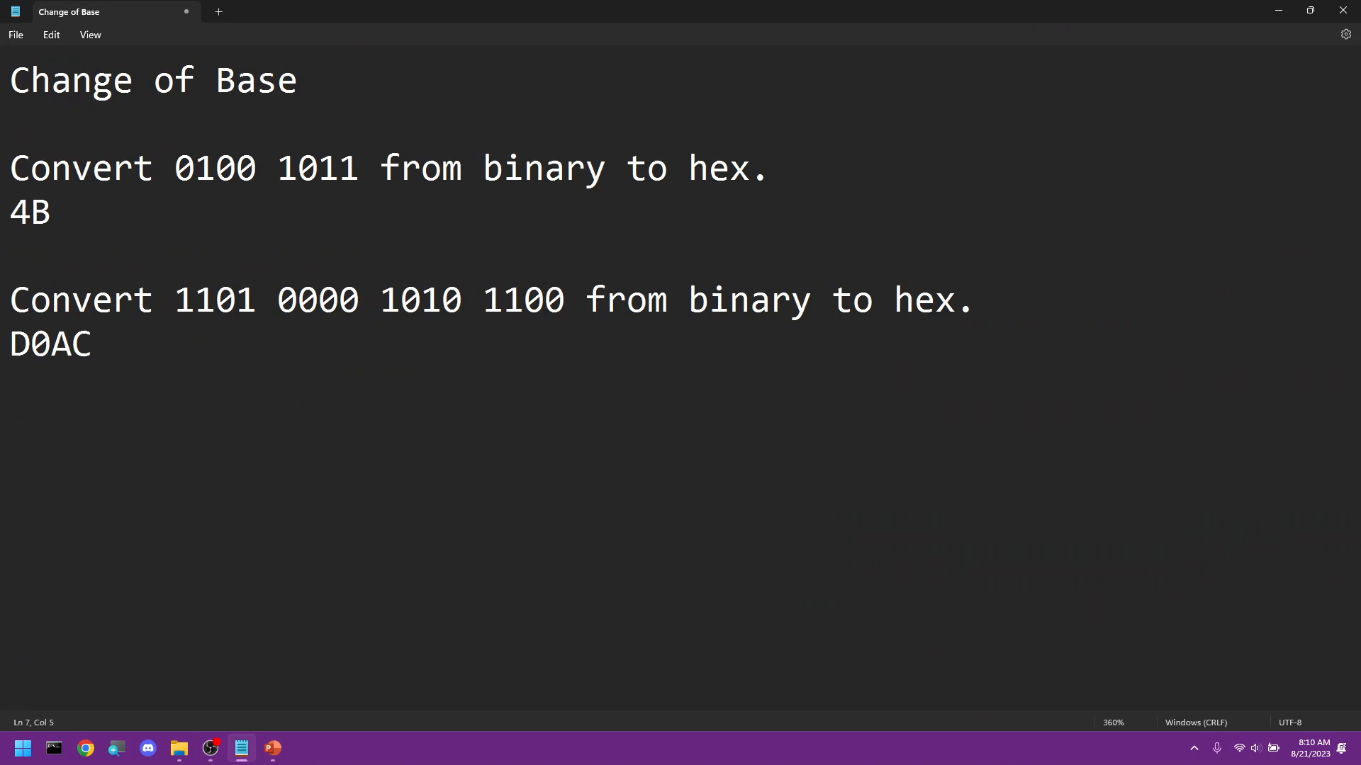
pyautogui.click(94, 343)
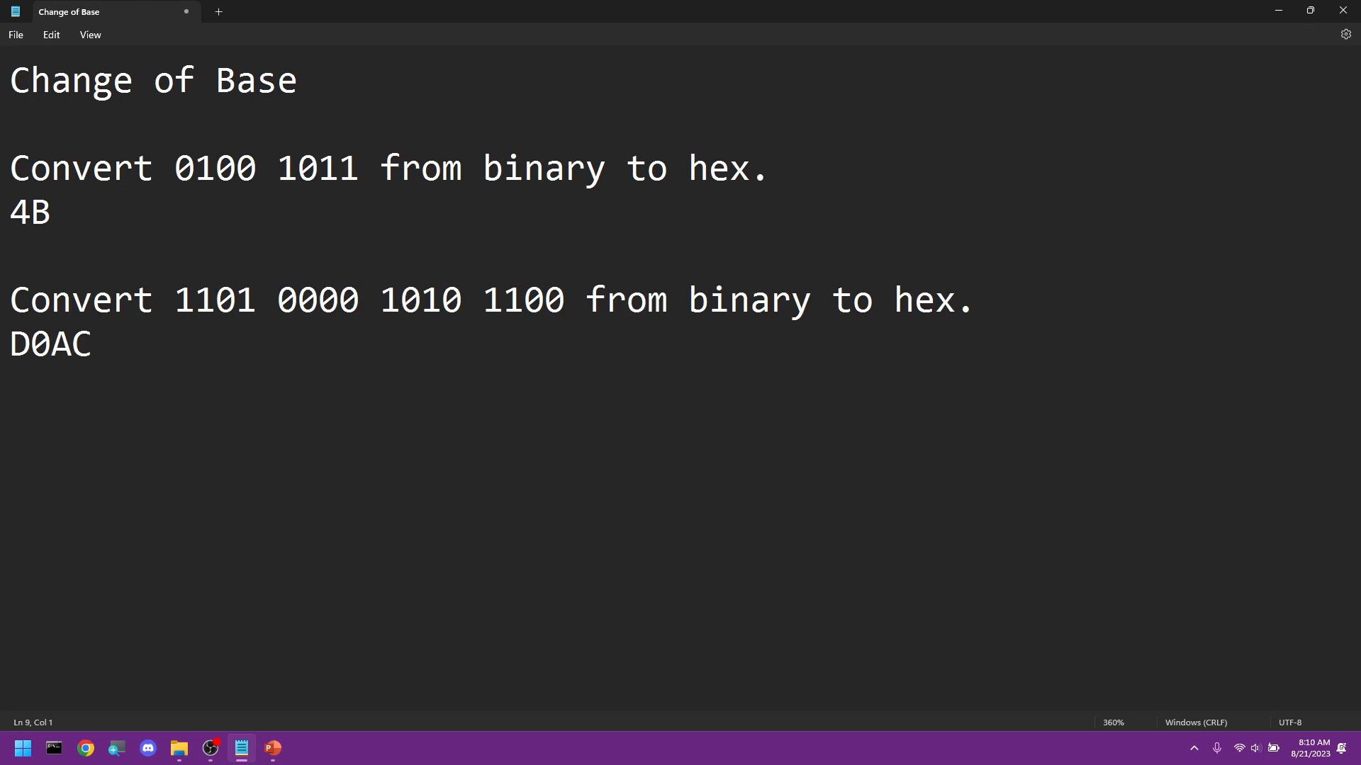
# Write the third question: 'Convert 64B from hex to binary.'
pyautogui.write('Convert')
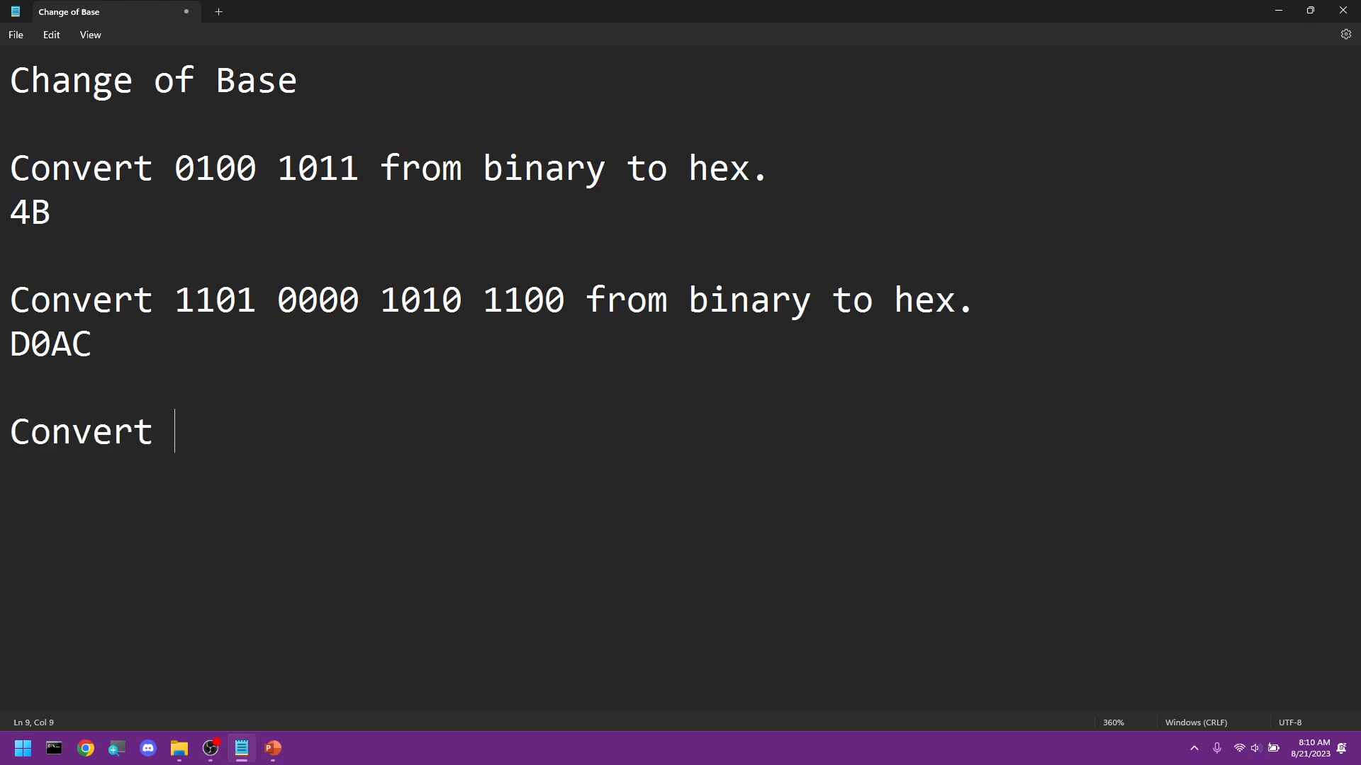
pyautogui.write('6')
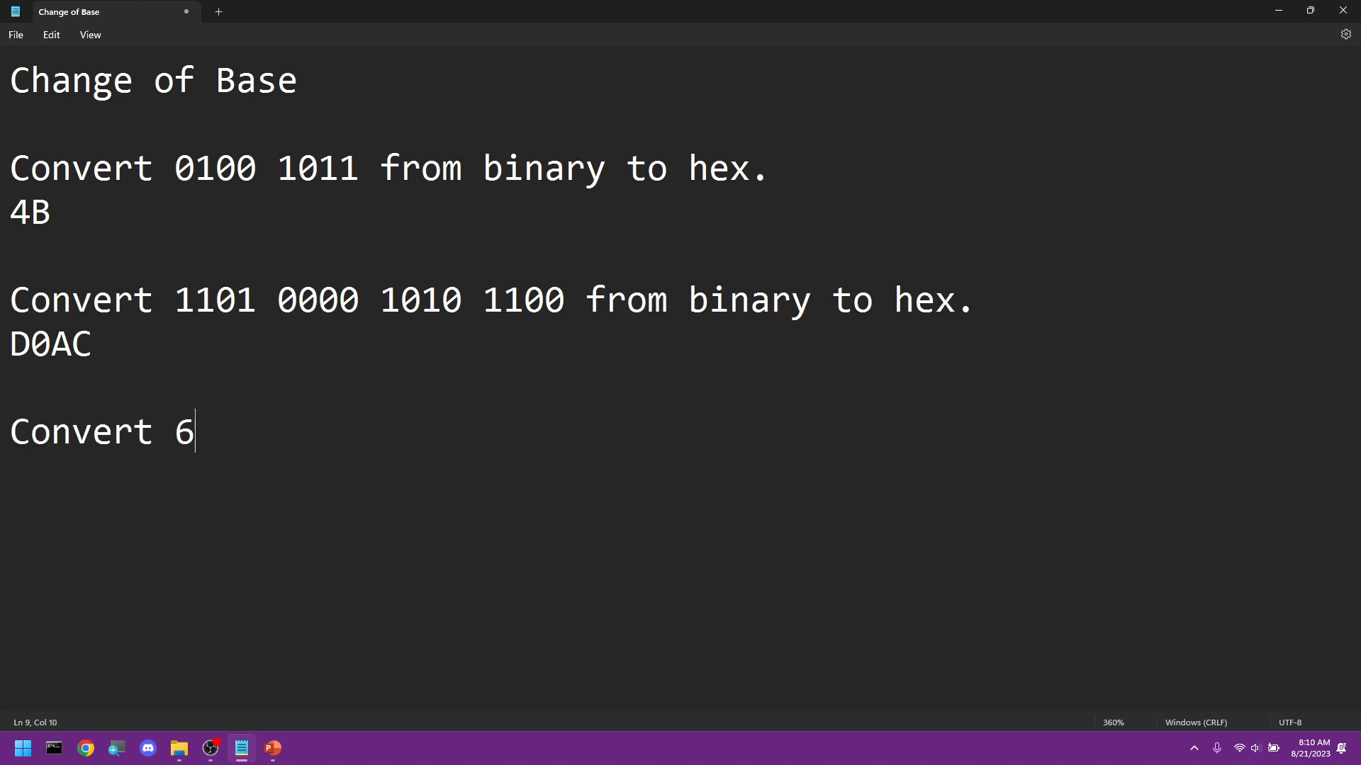
pyautogui.write('4b')
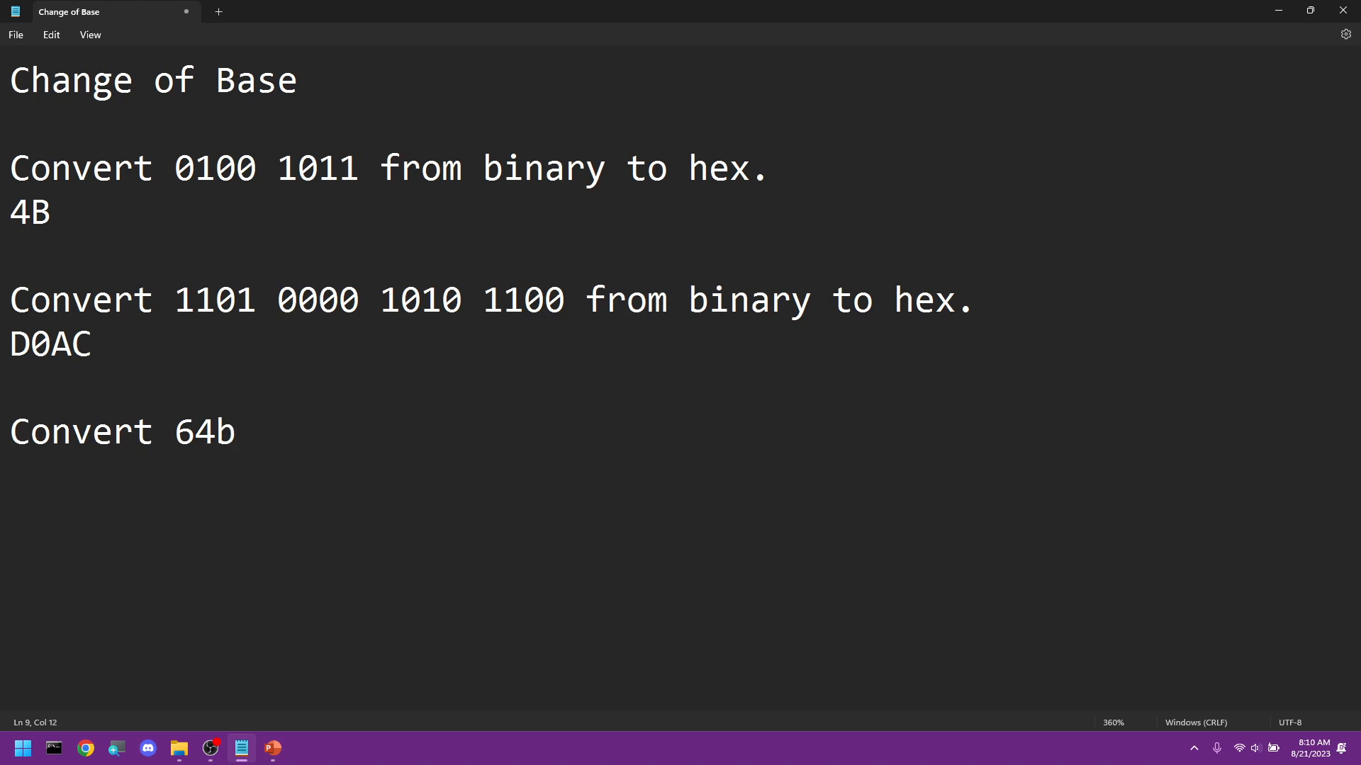
pyautogui.write('B from')
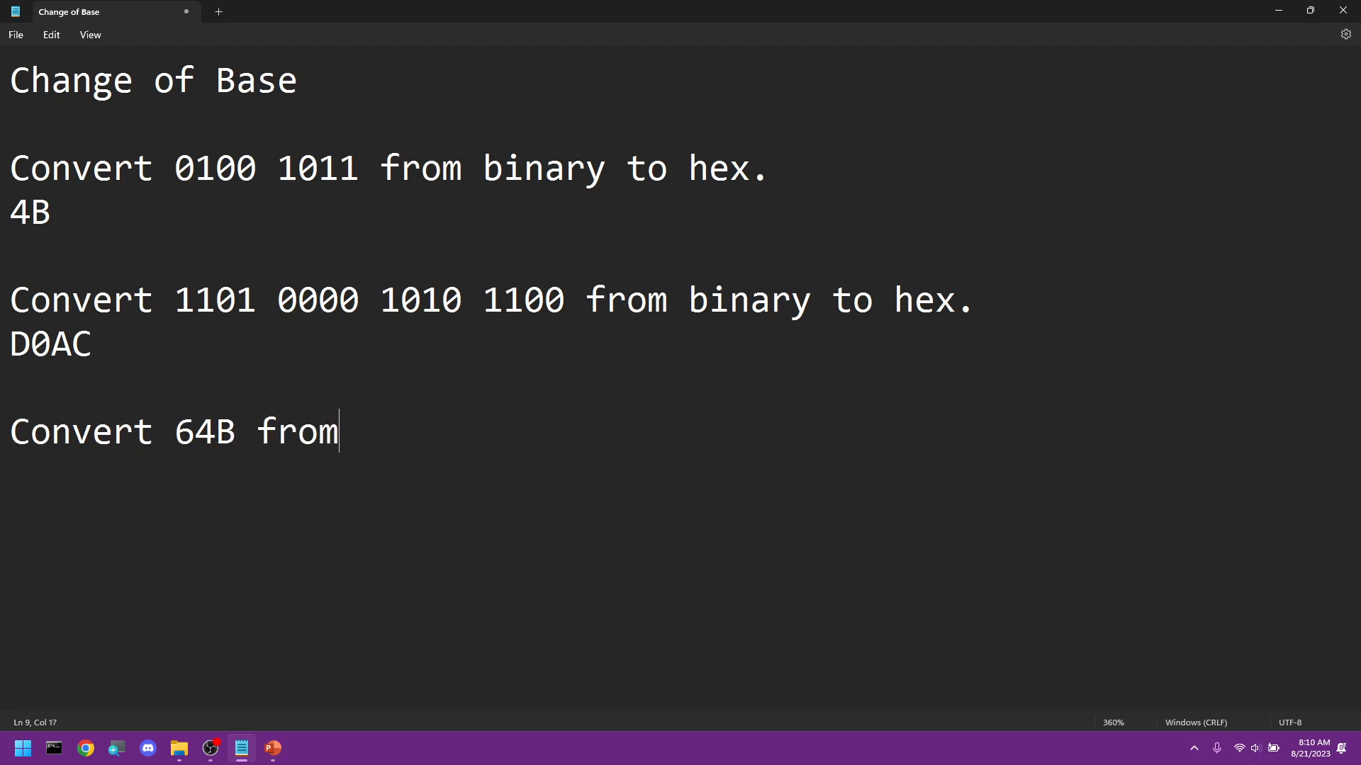
pyautogui.write('hex to binary.')
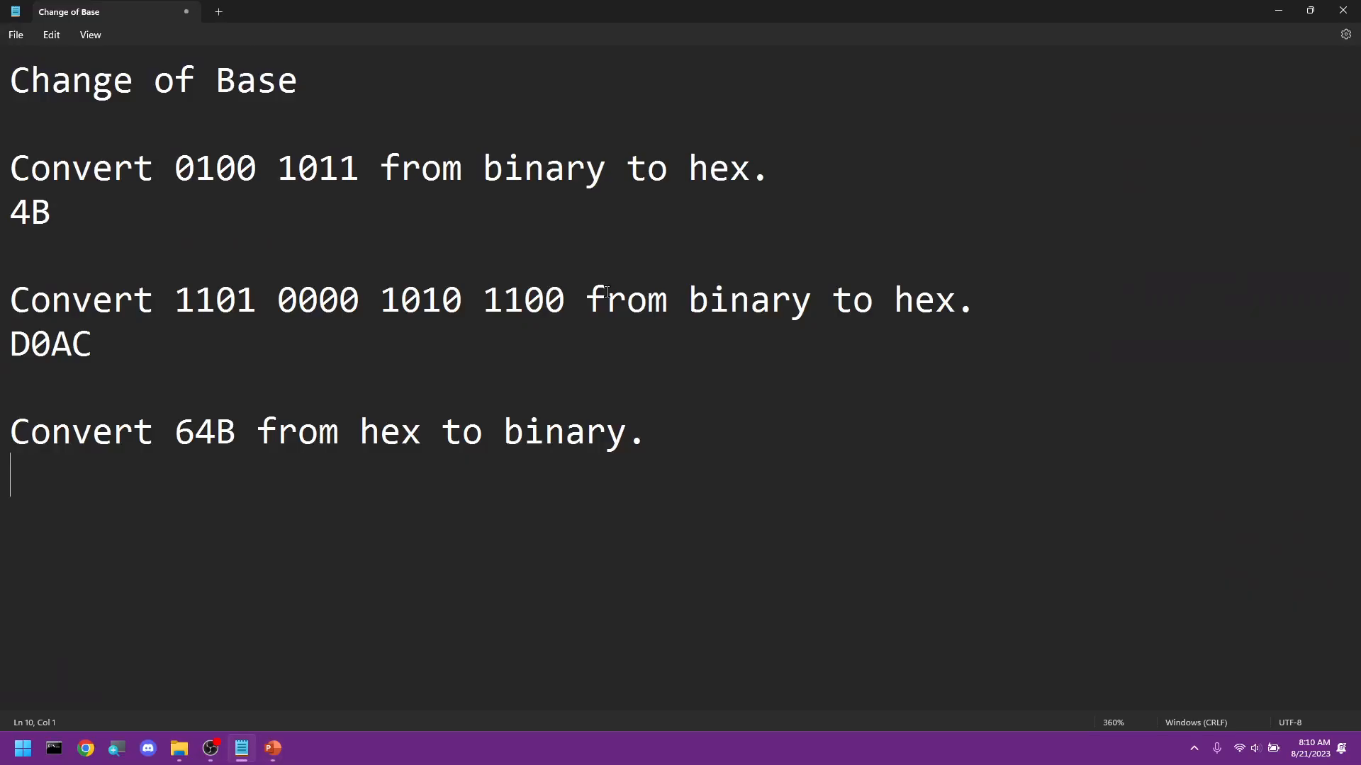
pyautogui.write('0110')
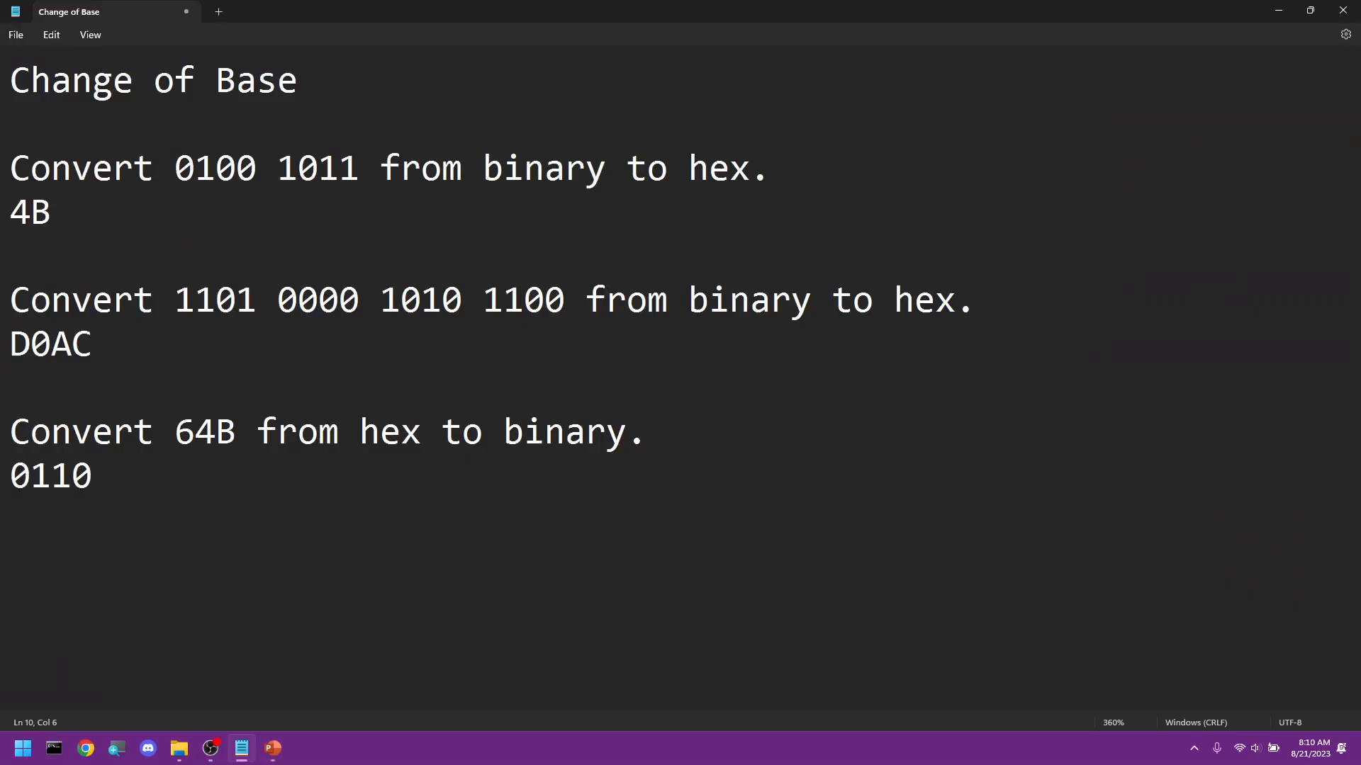
pyautogui.write('01')
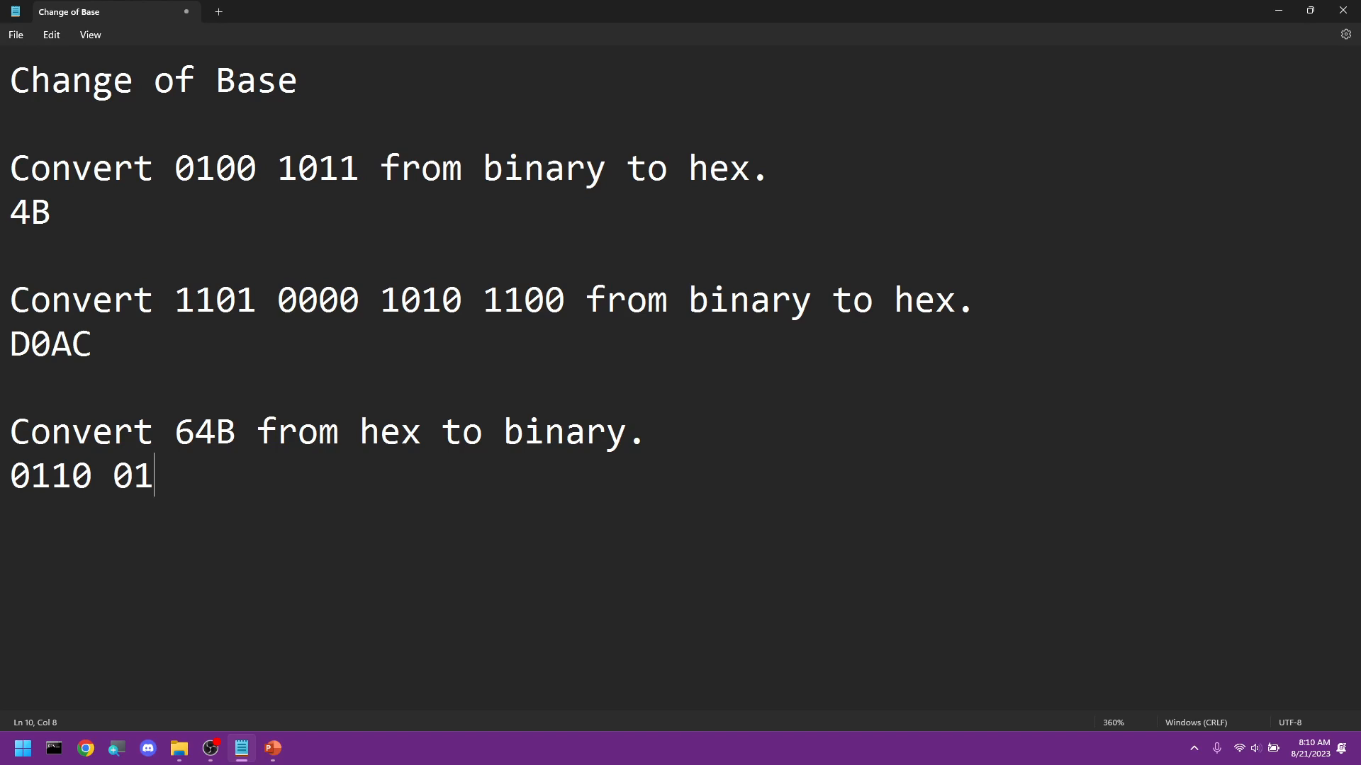
pyautogui.write('00')
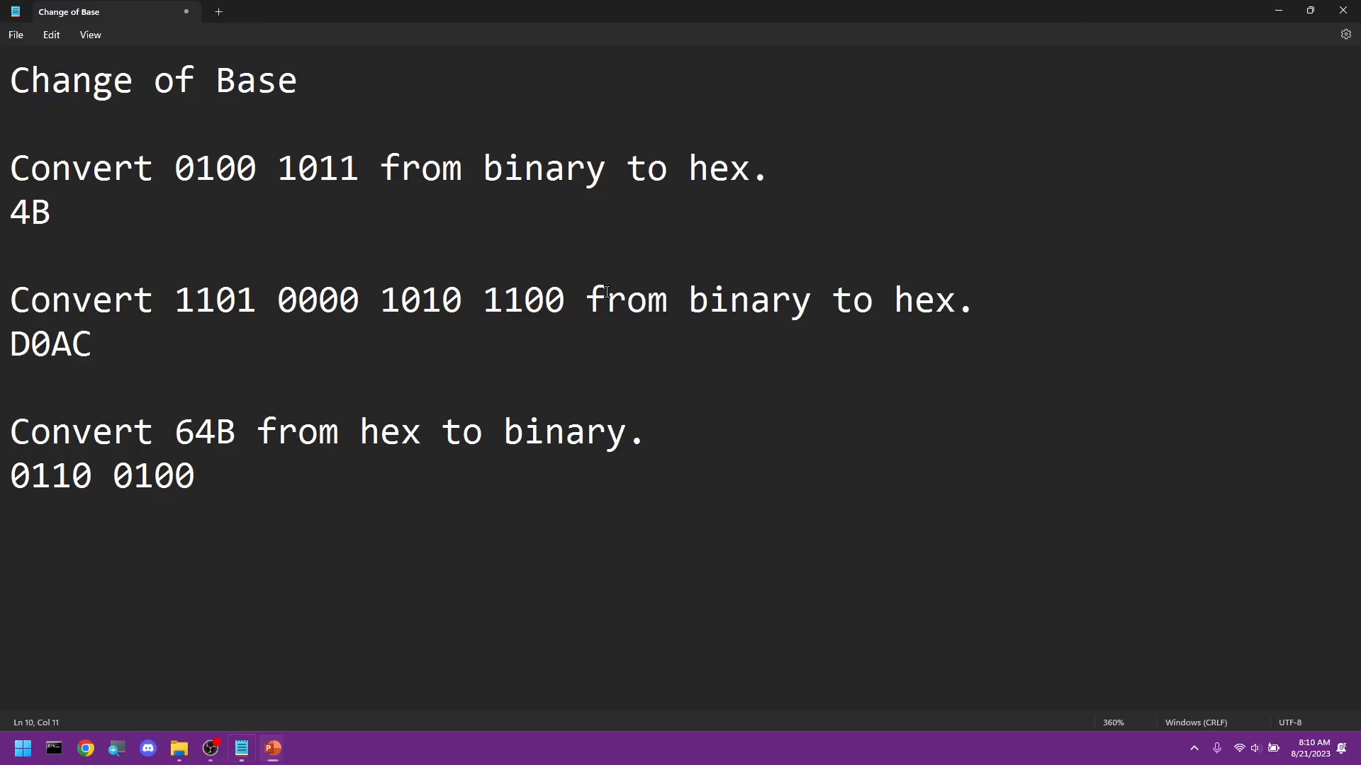
pyautogui.write('1011')
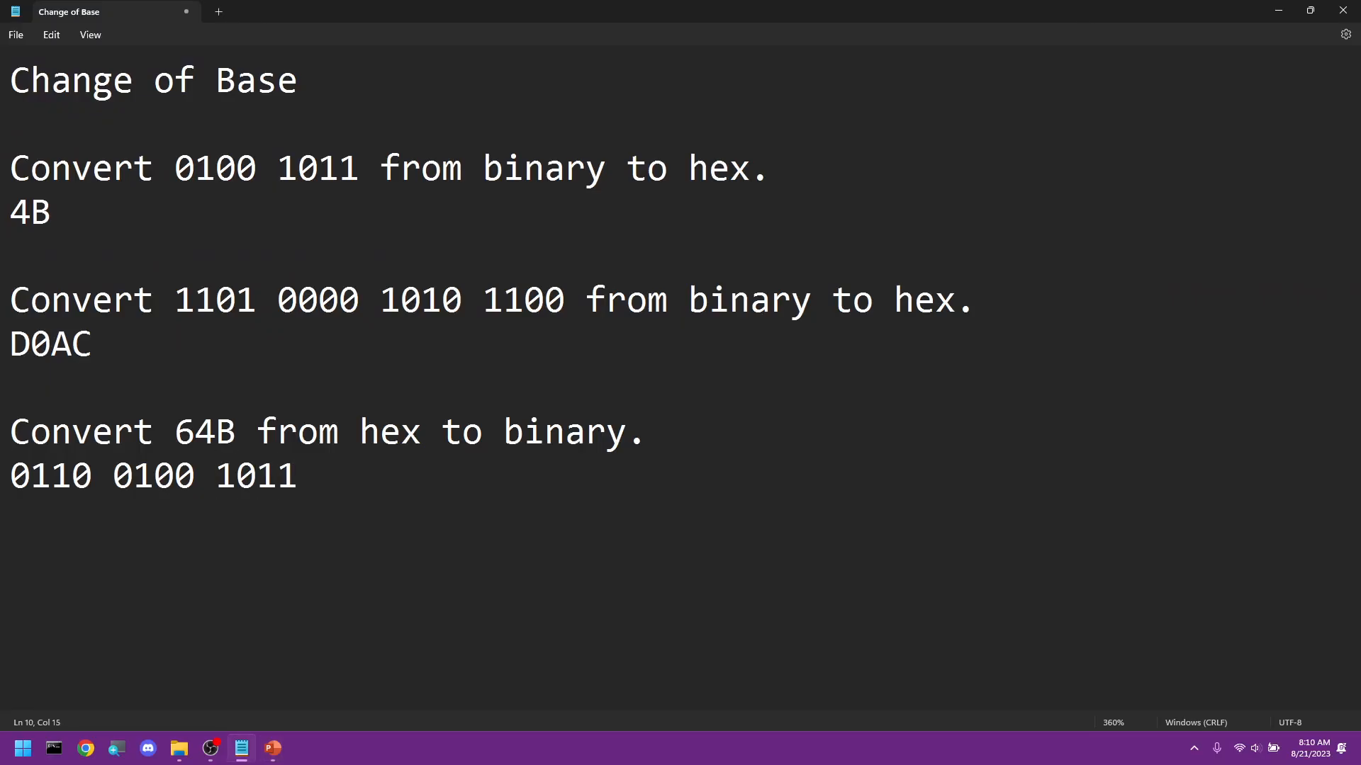
pyautogui.press('enter')
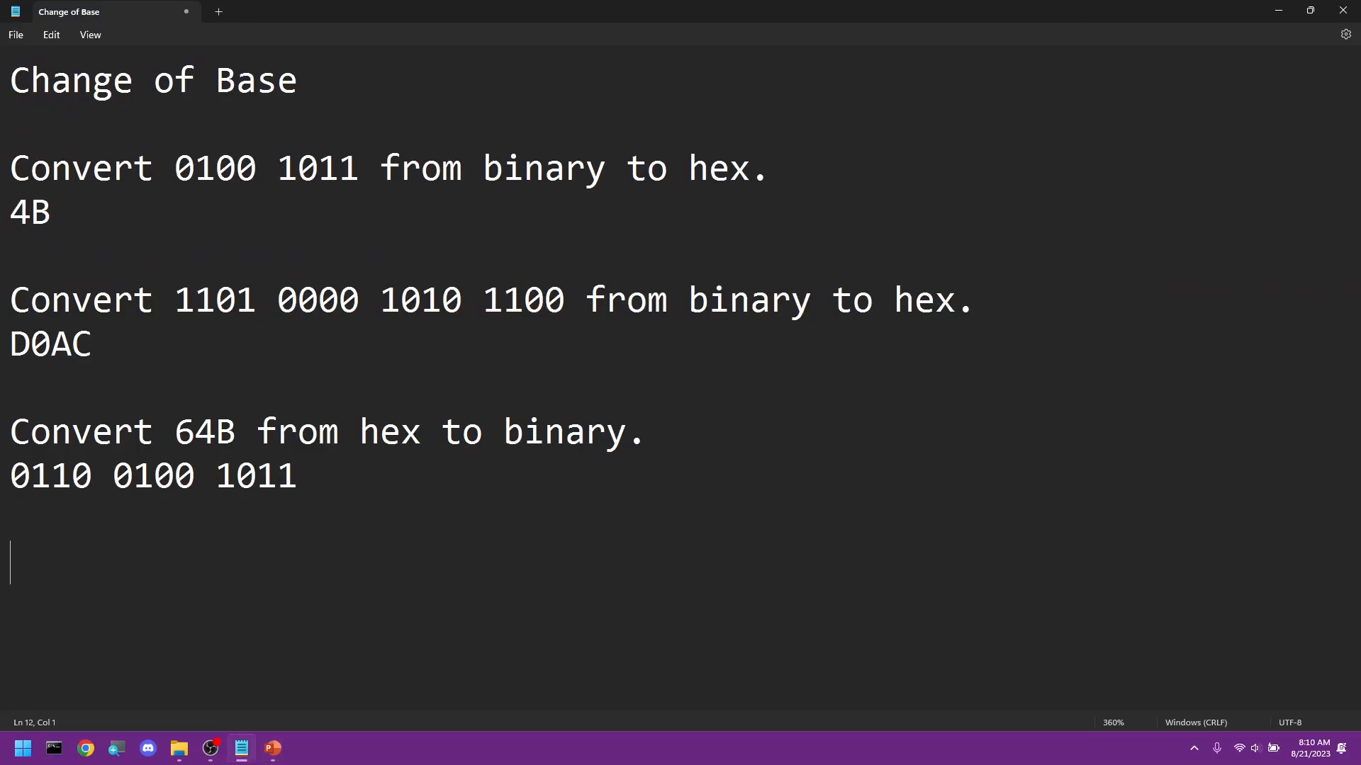
# Write the fourth question: 'Convert 5FA2 from hex to binary.'
pyautogui.write('Convert')
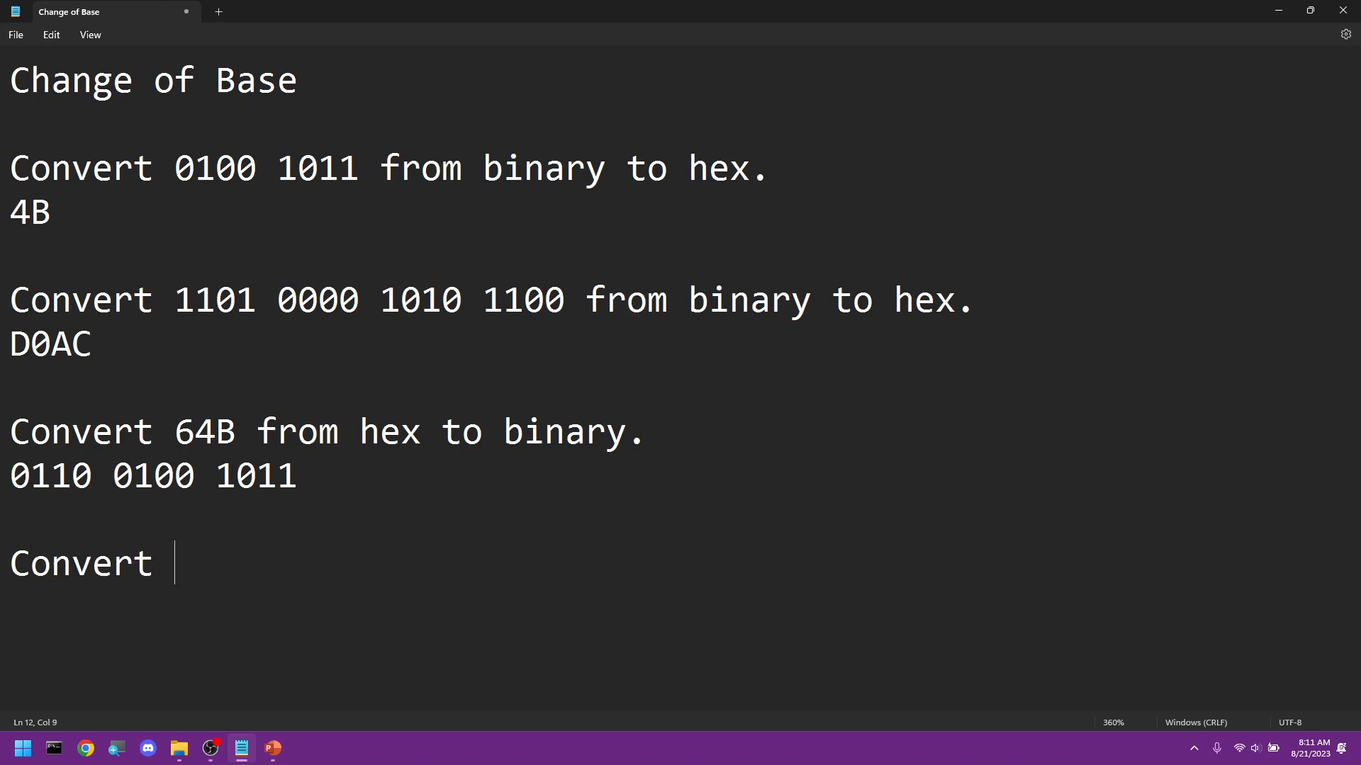
pyautogui.write('5F')
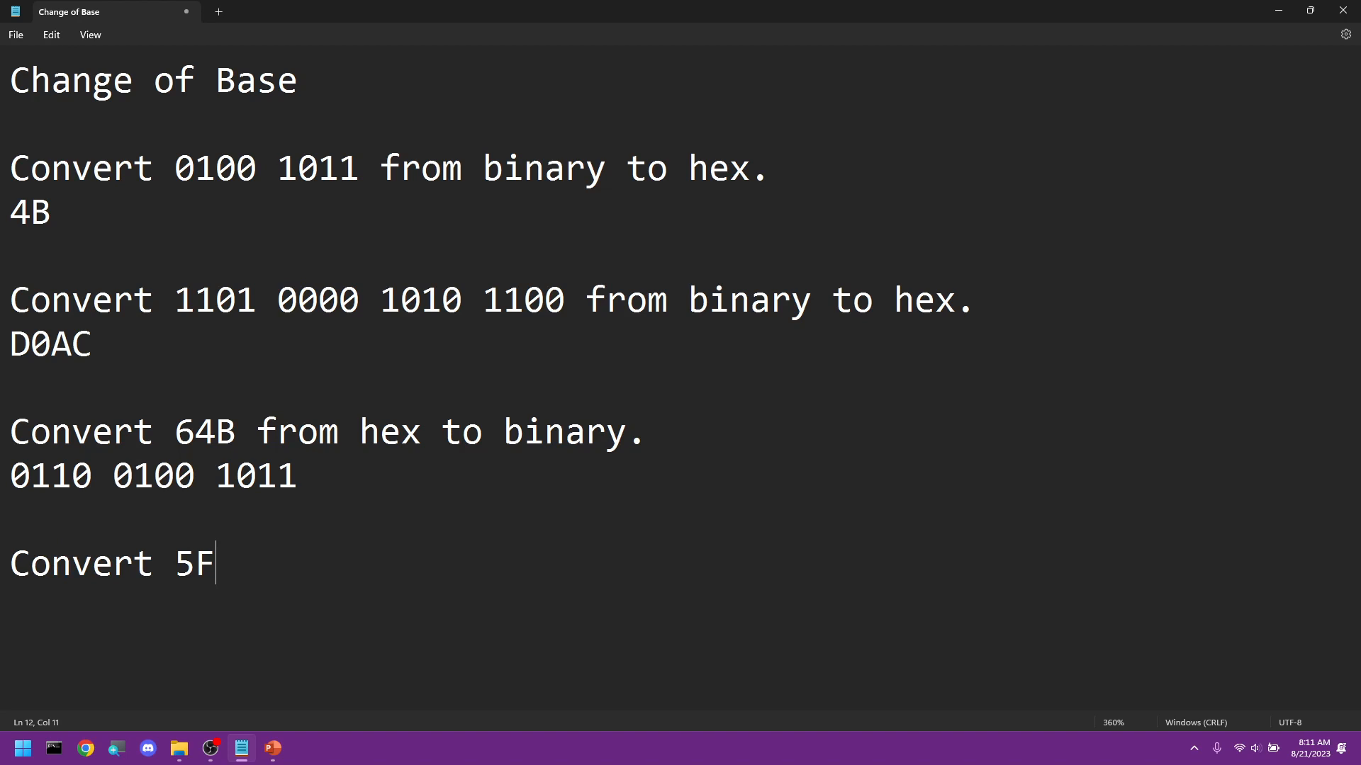
pyautogui.write('A')
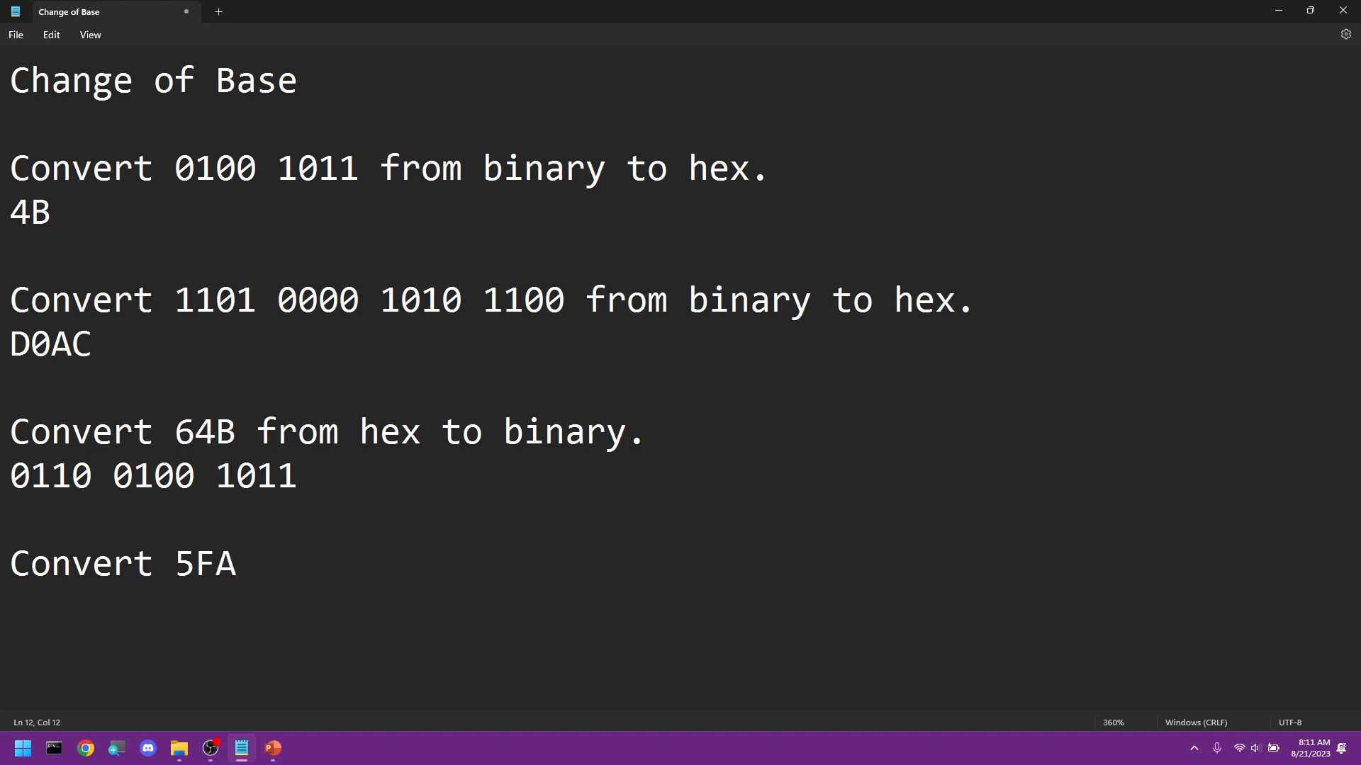
pyautogui.write('2 from')
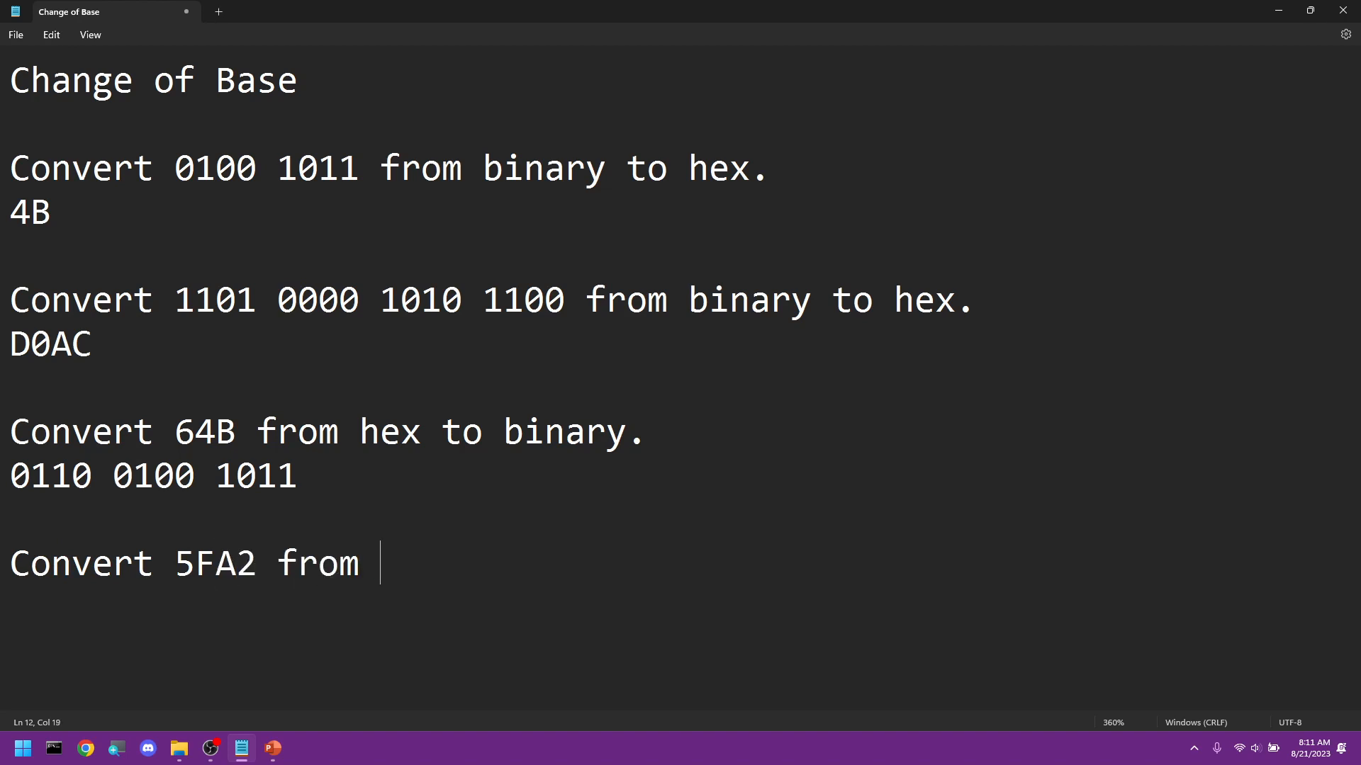
pyautogui.write('hex to binary.')
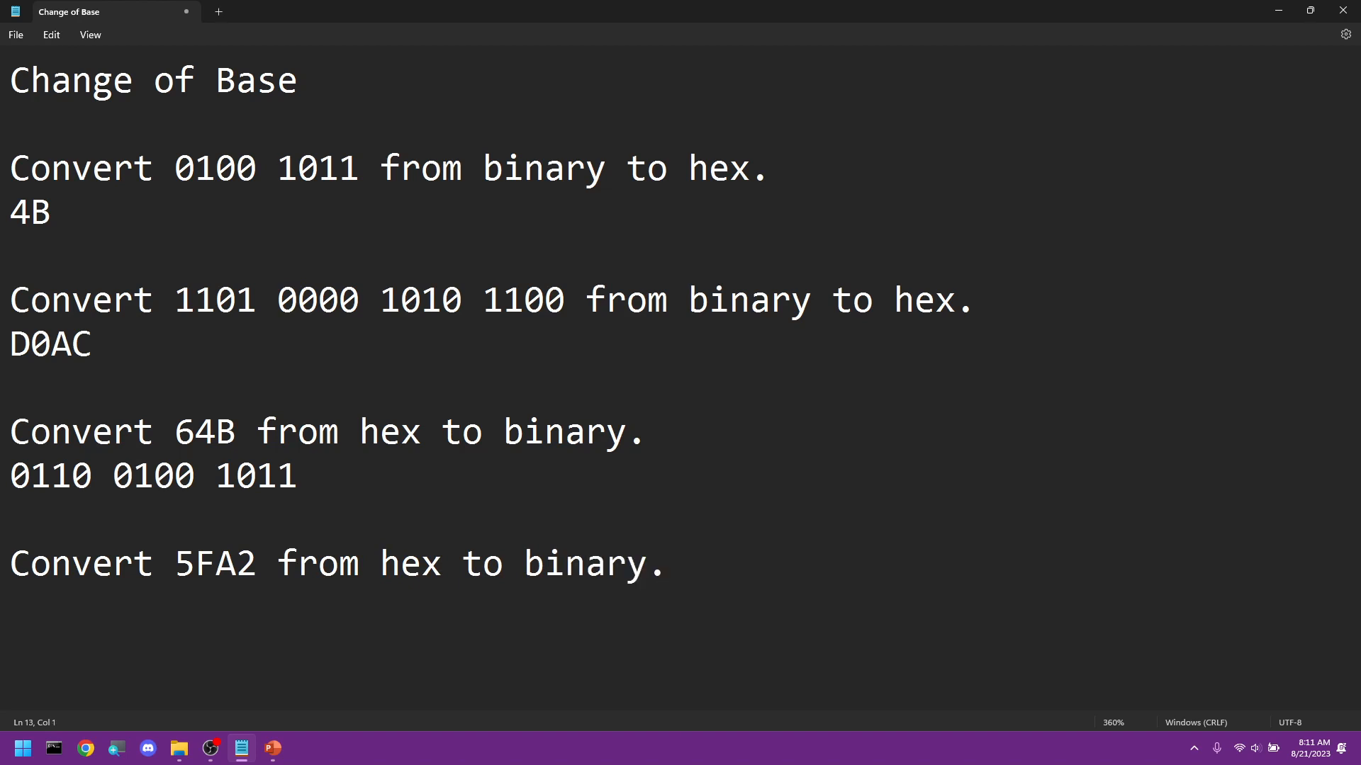
pyautogui.click(11, 608)
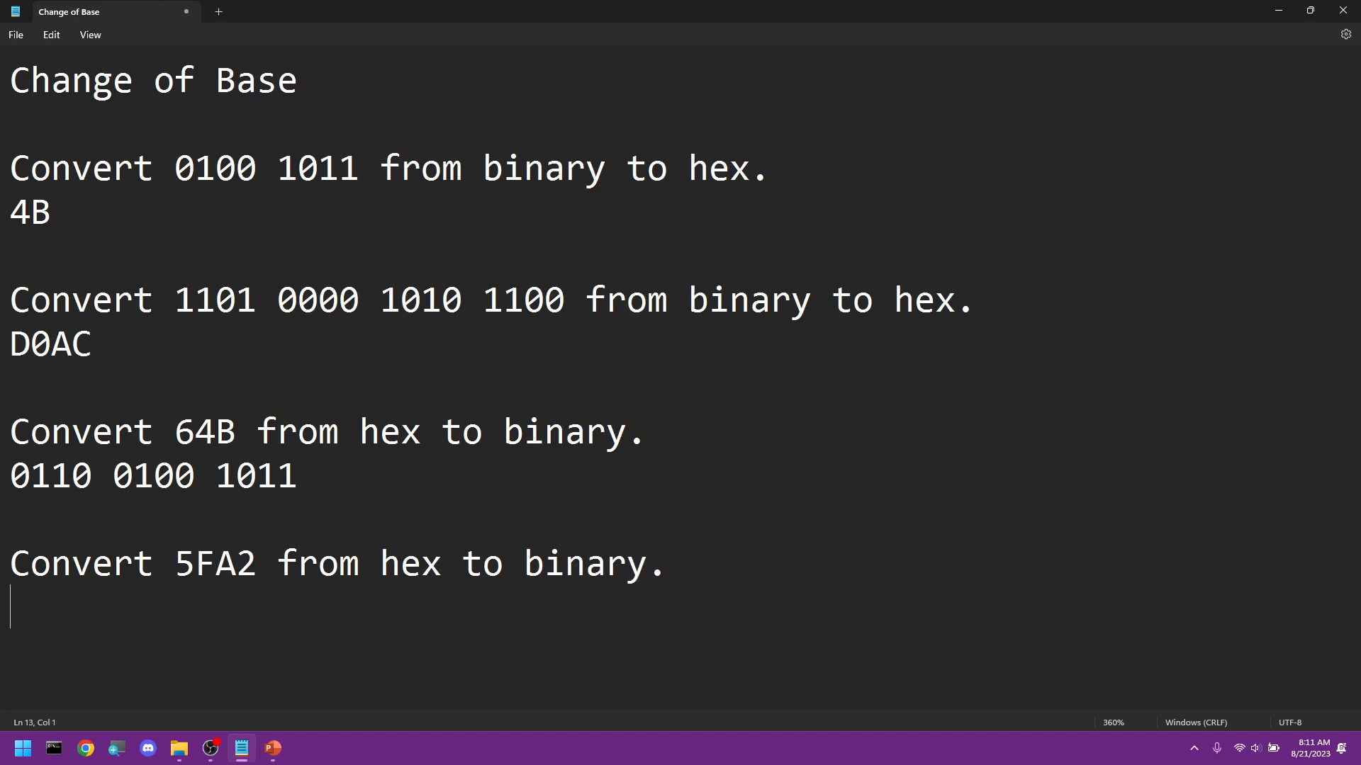
pyautogui.write('0110')
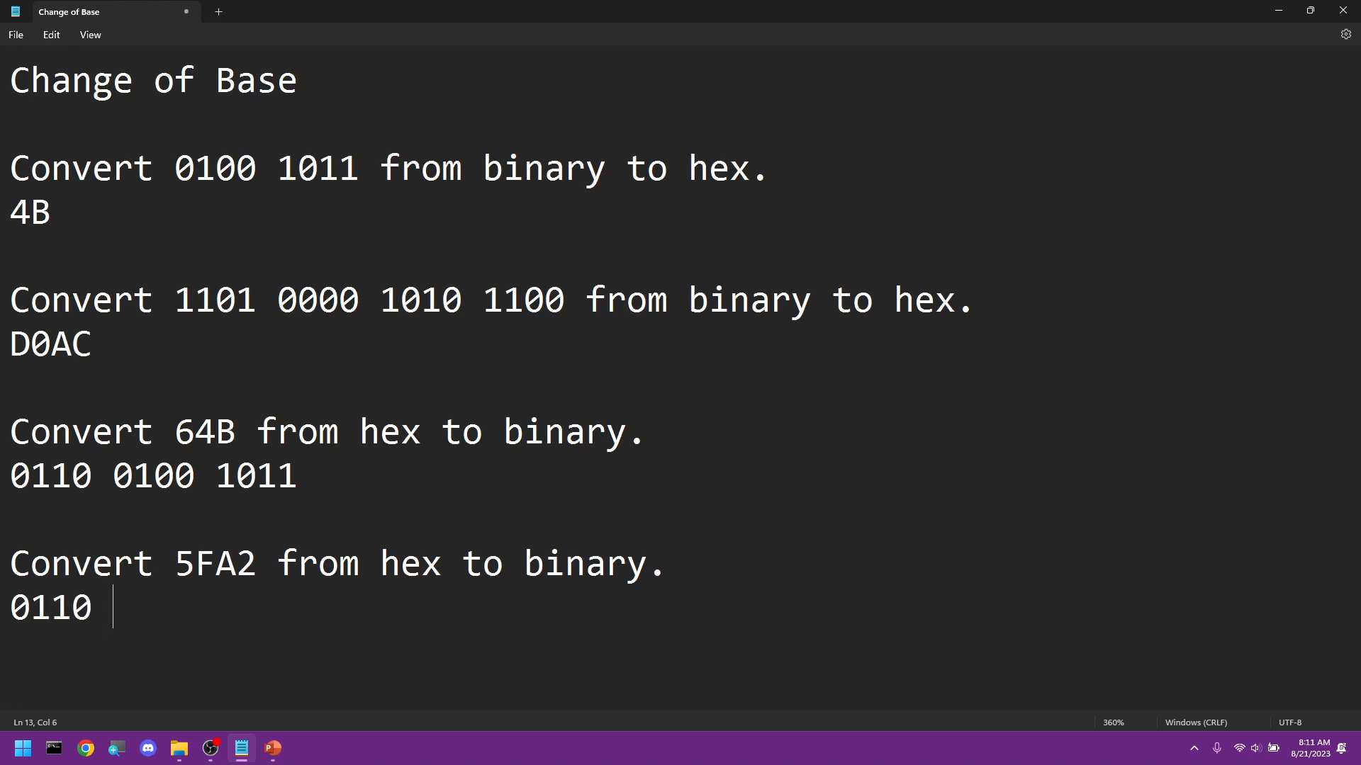
pyautogui.write('111')
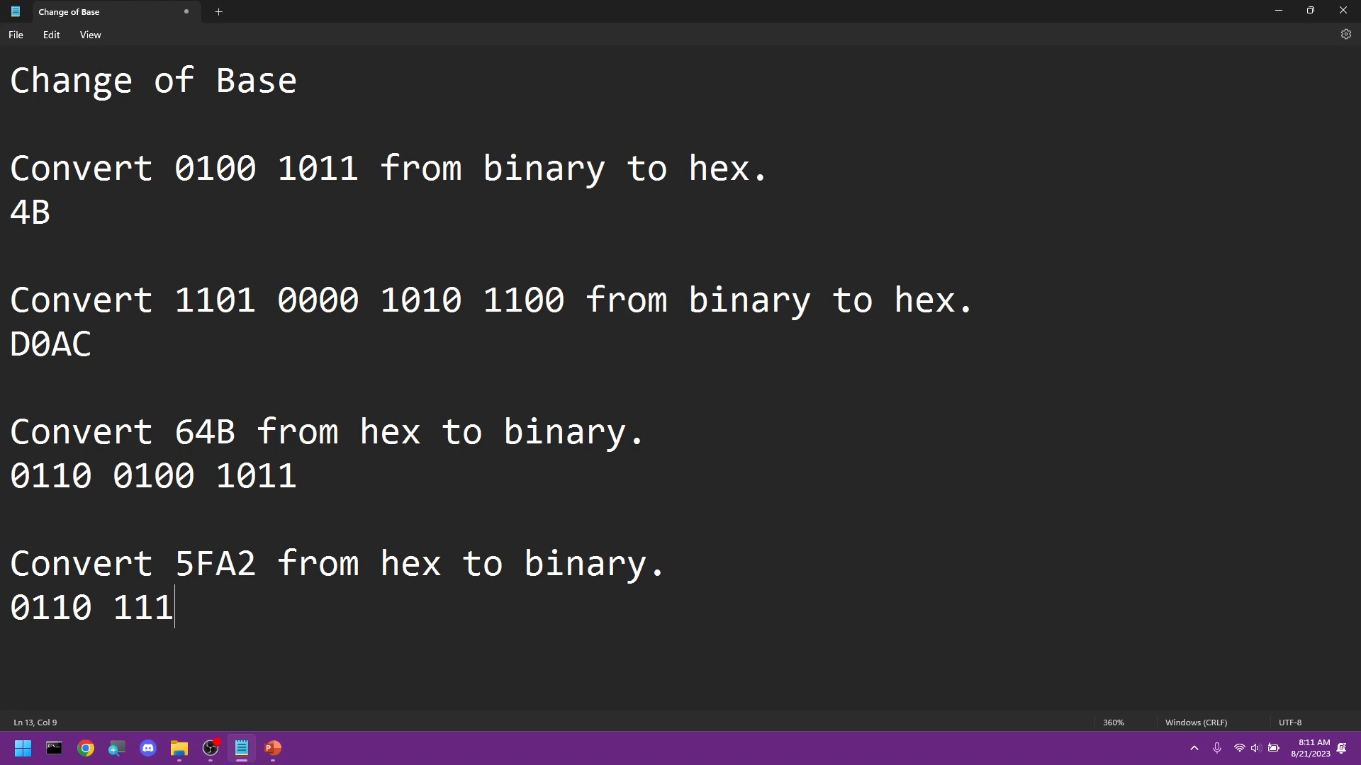
pyautogui.write('1')
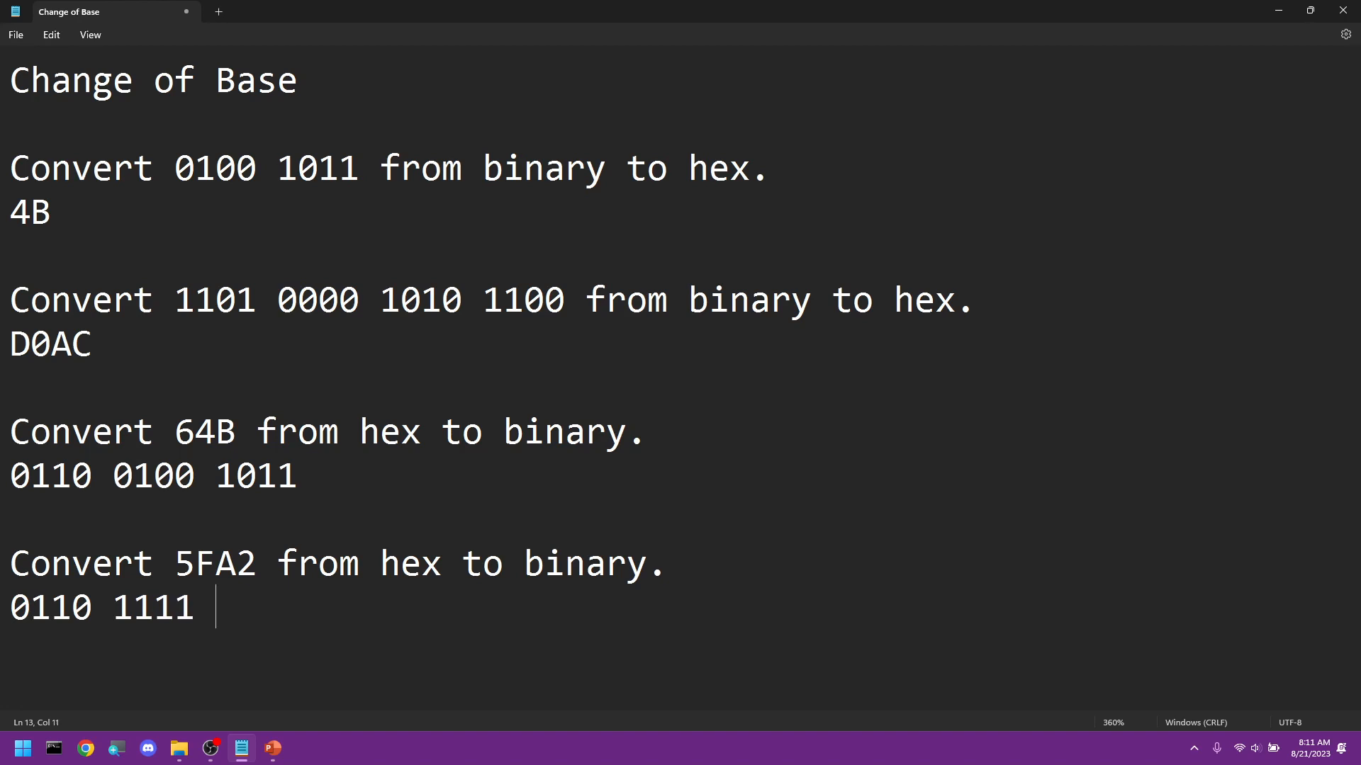
pyautogui.write('1010')
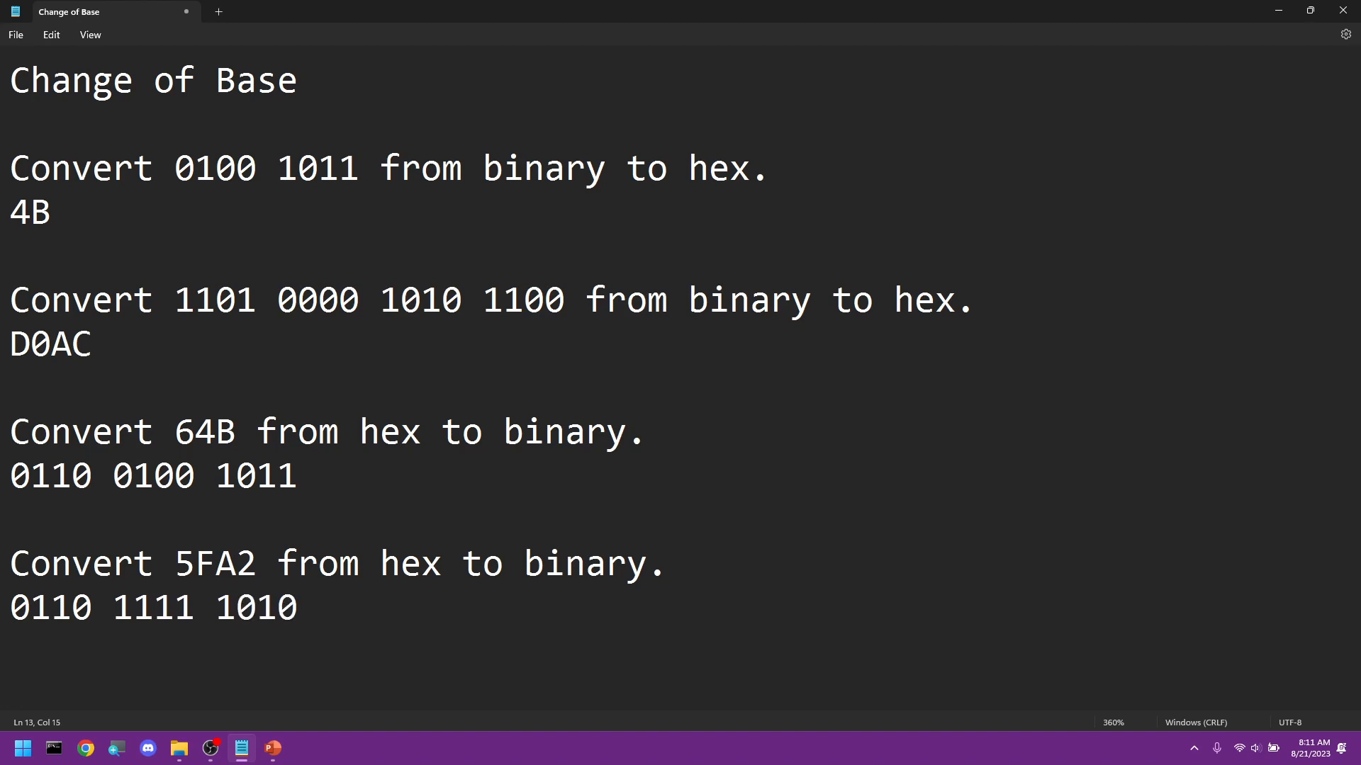
pyautogui.write('00')
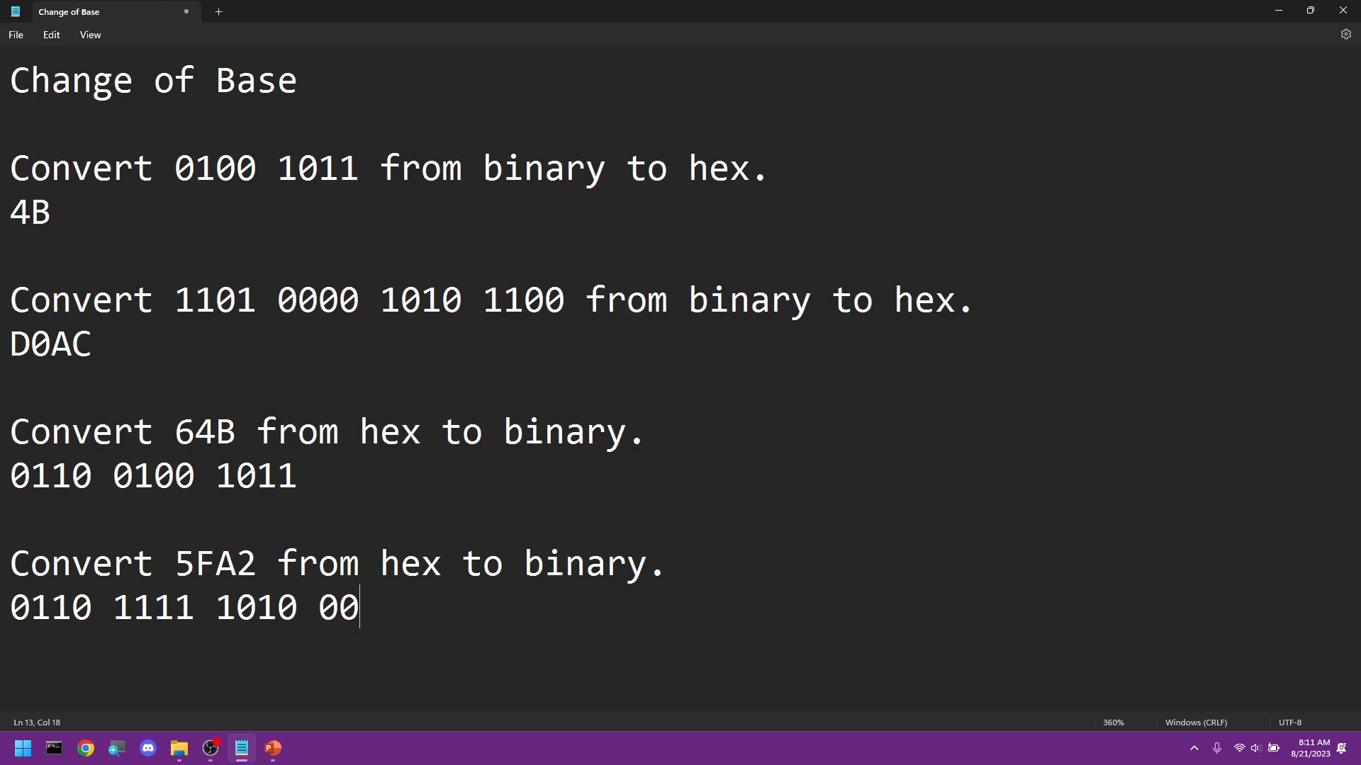
pyautogui.write('10')
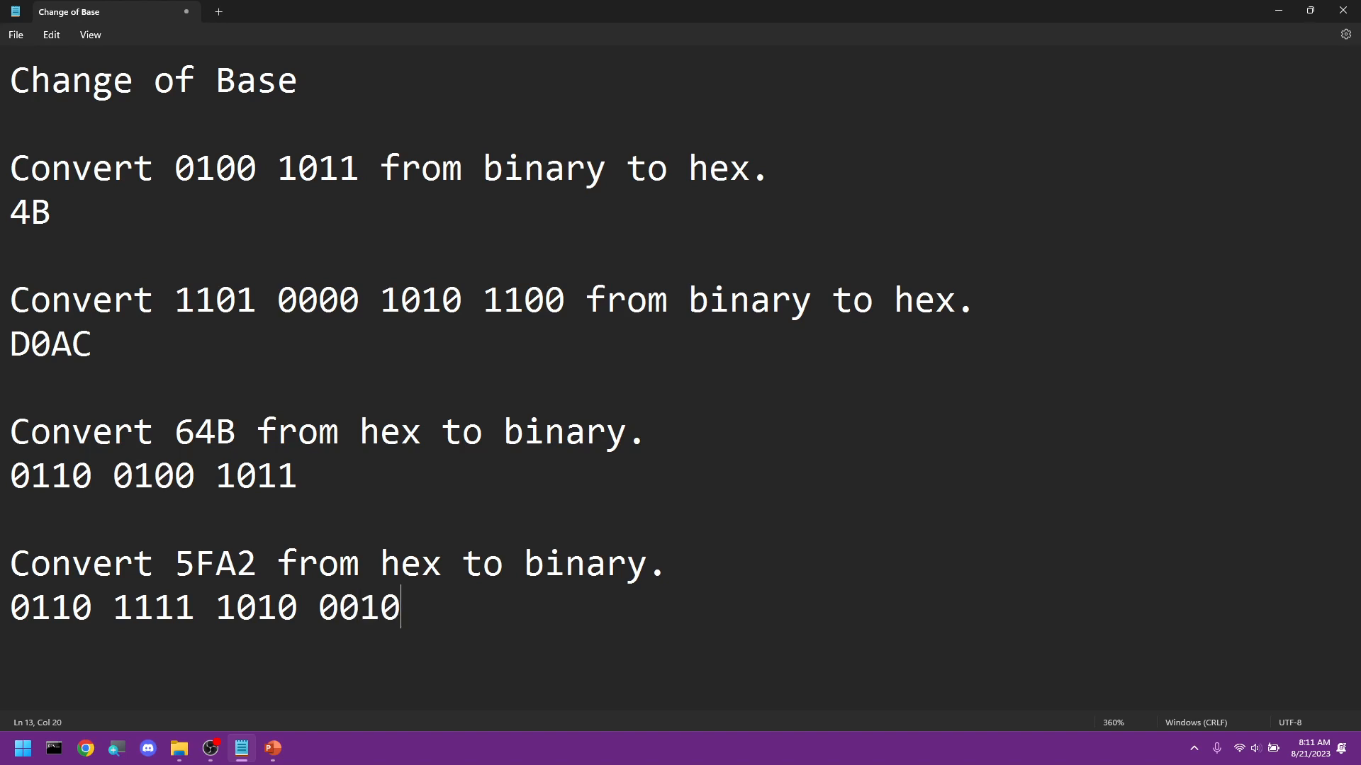